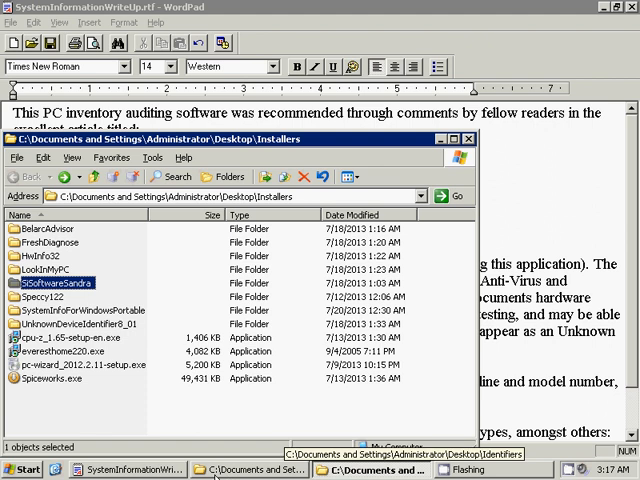
Launch SiSoftware Sandra Lite 2013 from the SiSoftwareSandra folder's shortcut in Explorer
click(260, 468)
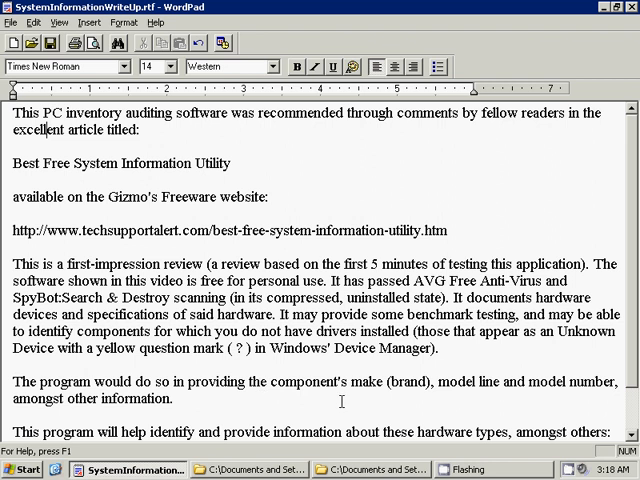
mouse_move(328, 462)
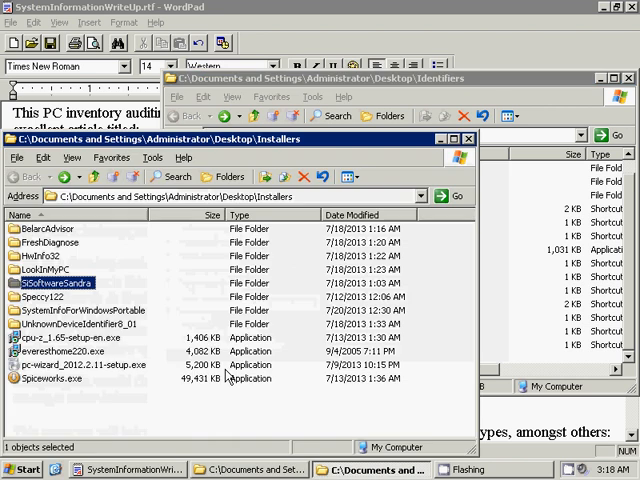
double_click(60, 290)
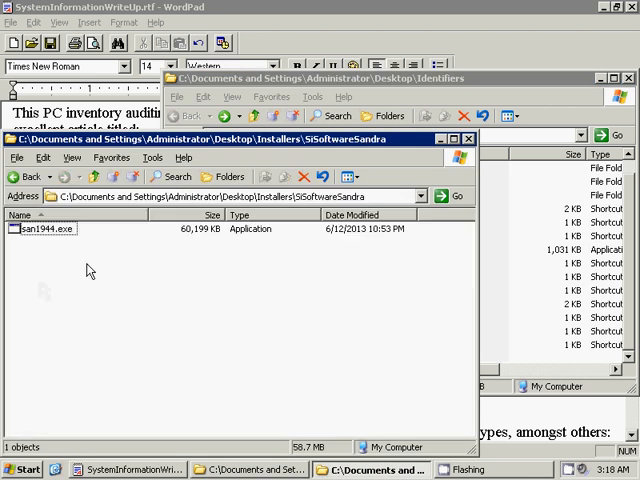
click(44, 228)
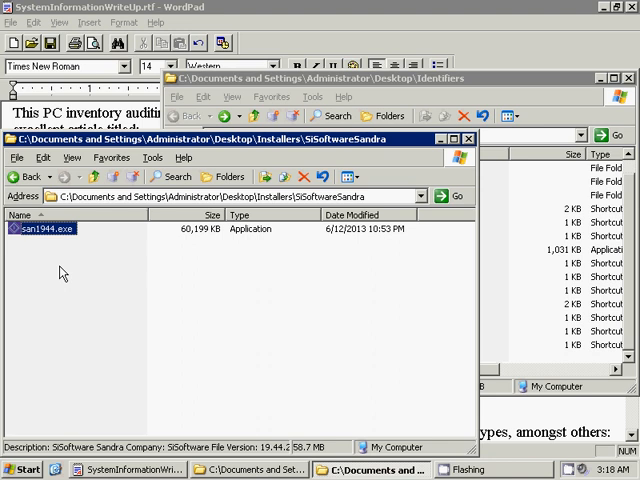
mouse_move(438, 292)
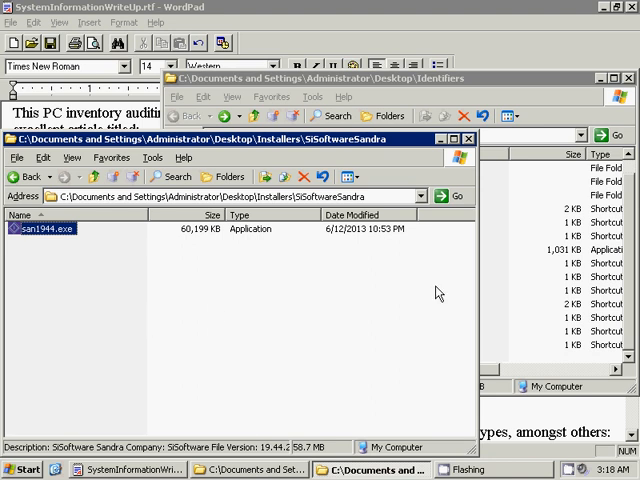
mouse_move(544, 284)
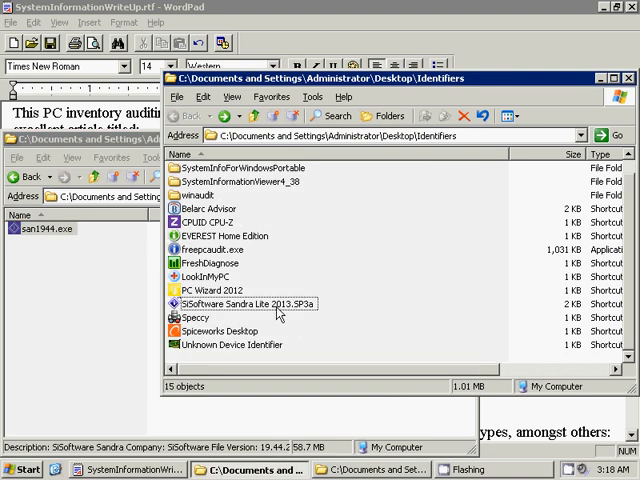
click(254, 304)
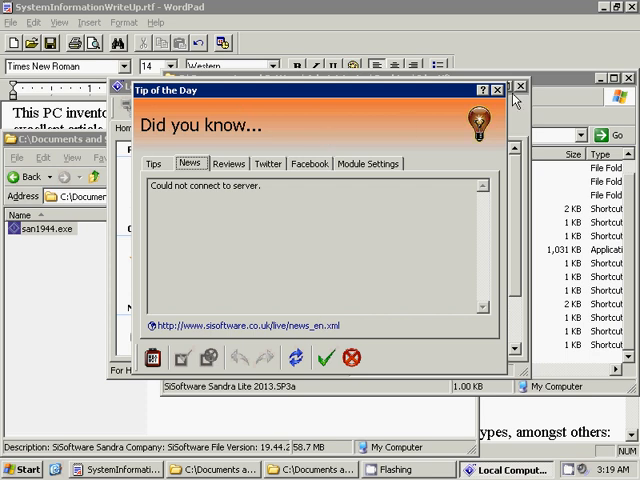
Dismiss Tip of the Day and enable the Classic Menu under Views
click(496, 90)
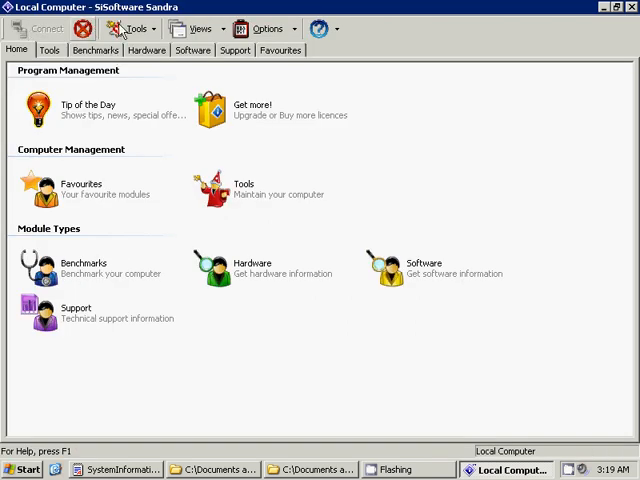
click(136, 28)
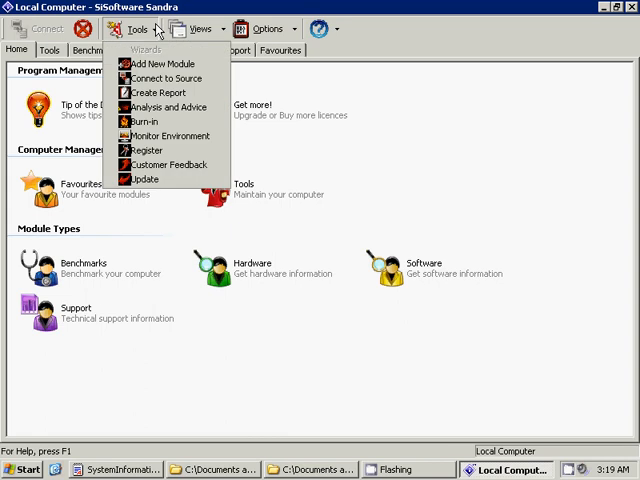
mouse_move(158, 92)
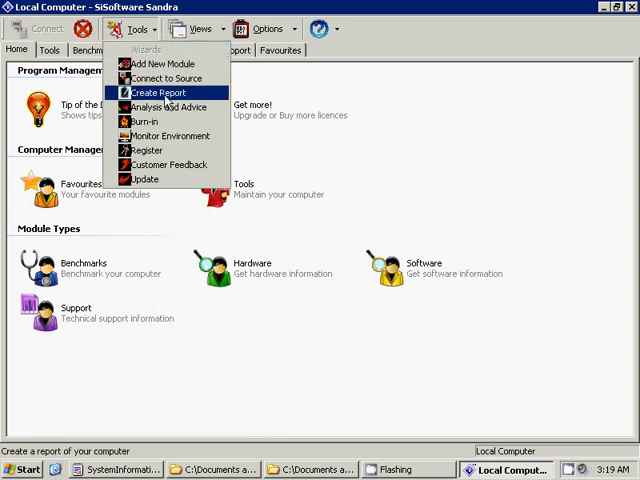
mouse_move(148, 150)
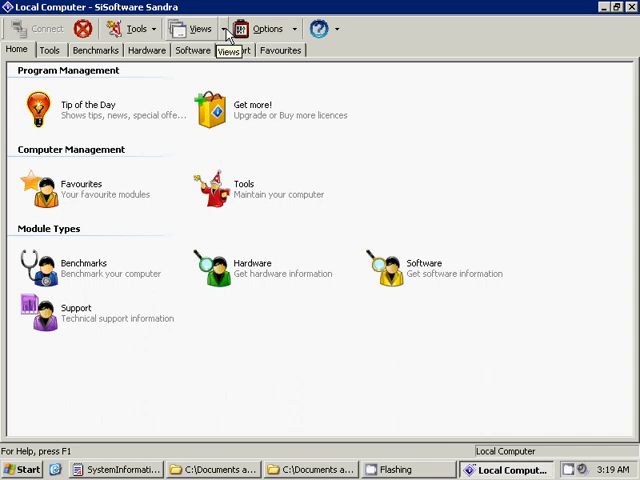
click(200, 28)
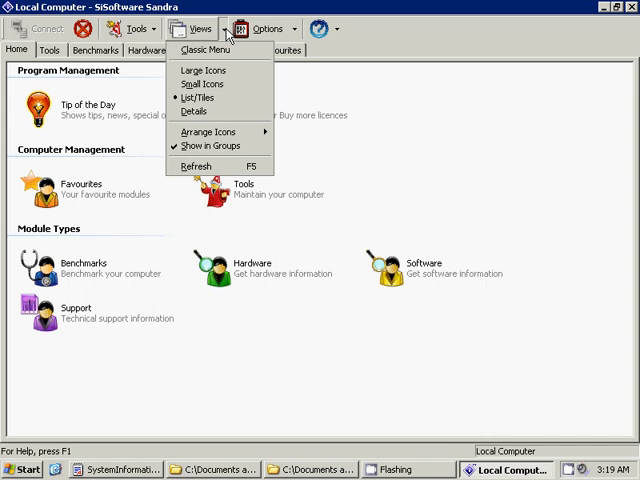
mouse_move(208, 50)
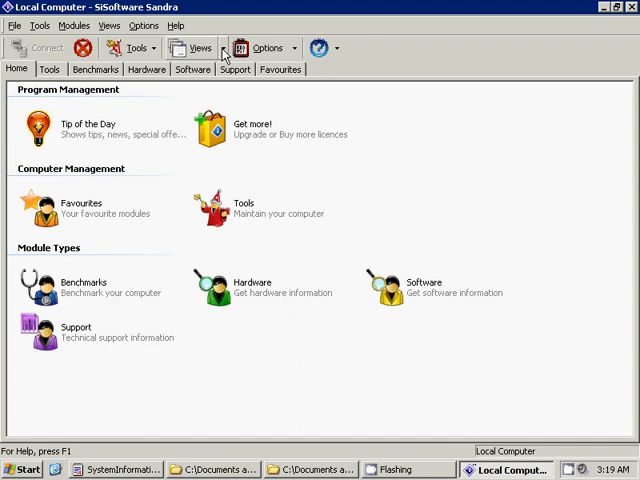
click(196, 48)
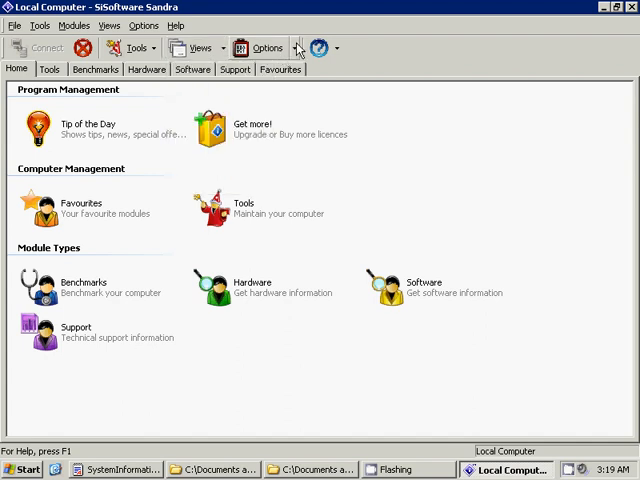
Browse the Options menu, opening Theme Management and closing it without changes
click(266, 48)
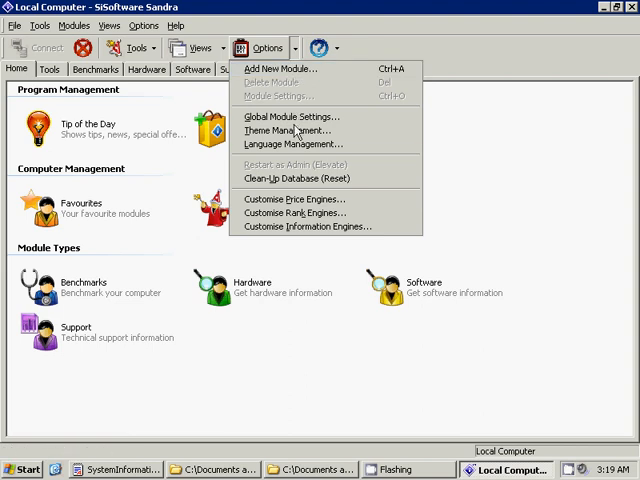
mouse_move(294, 116)
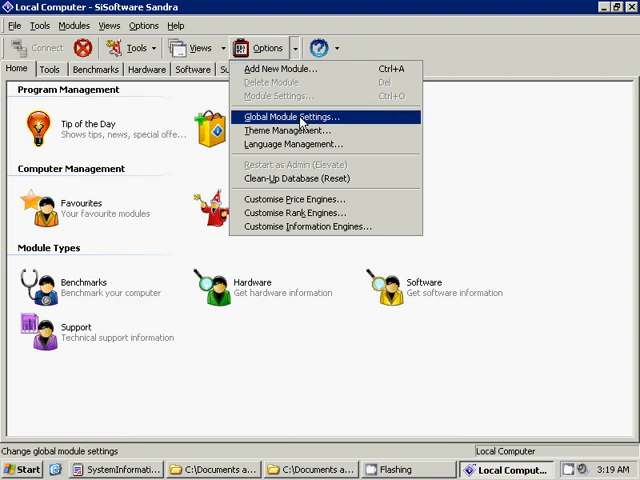
click(292, 116)
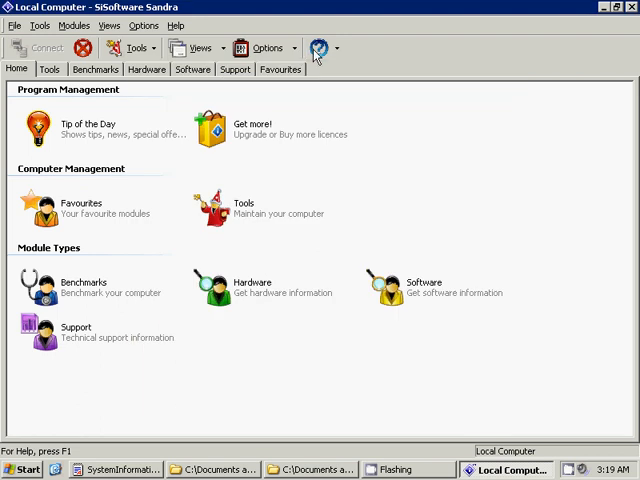
click(266, 48)
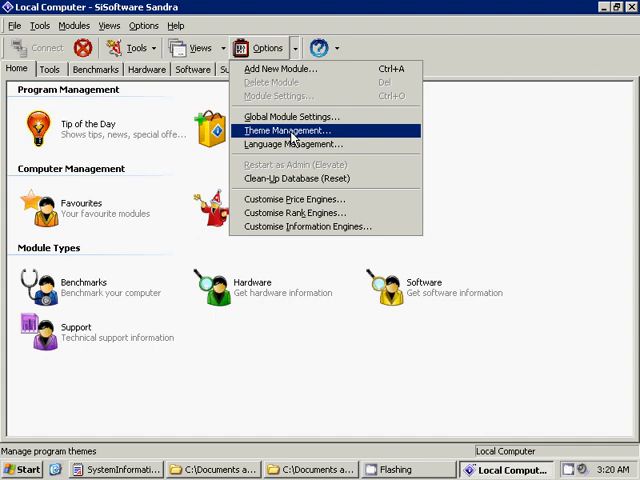
click(288, 130)
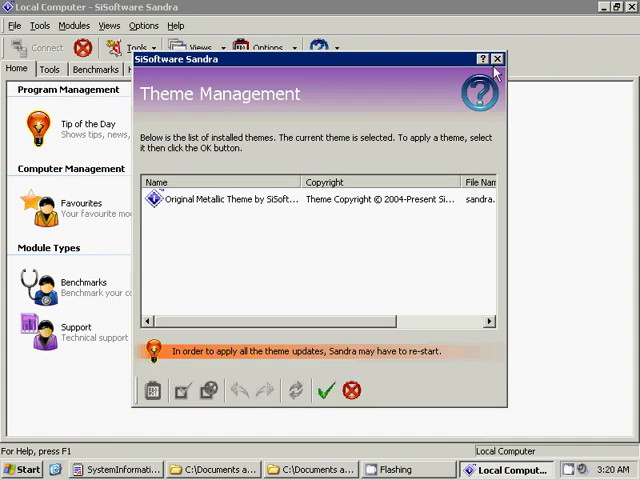
click(496, 60)
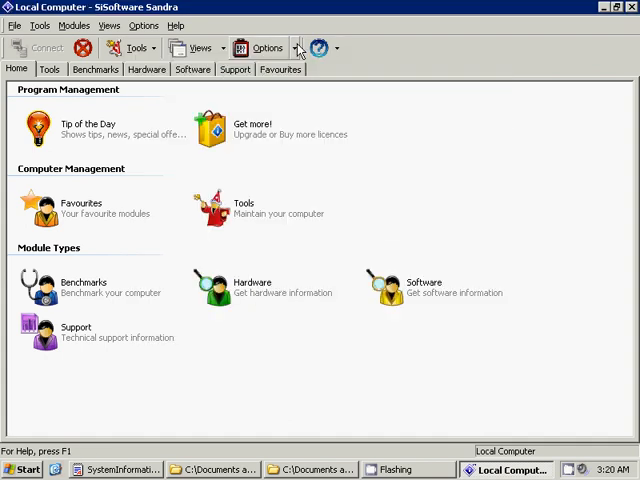
click(266, 48)
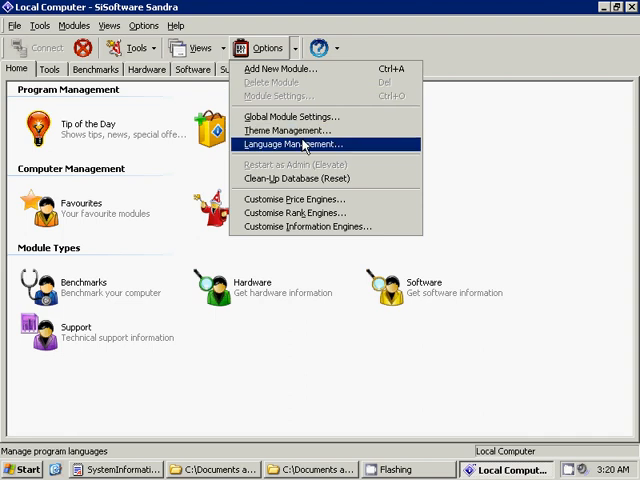
mouse_move(310, 156)
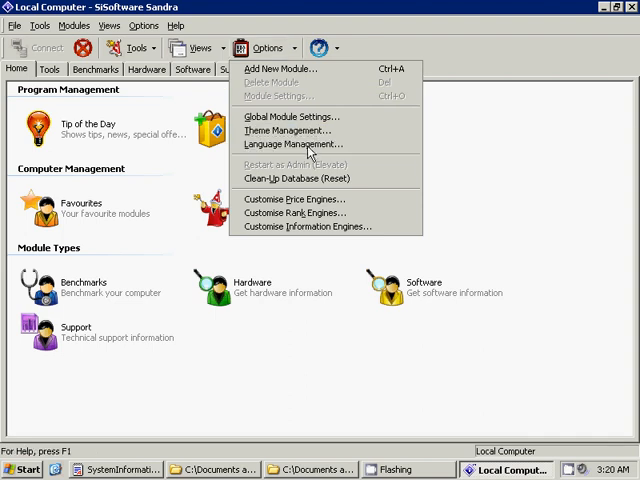
click(288, 144)
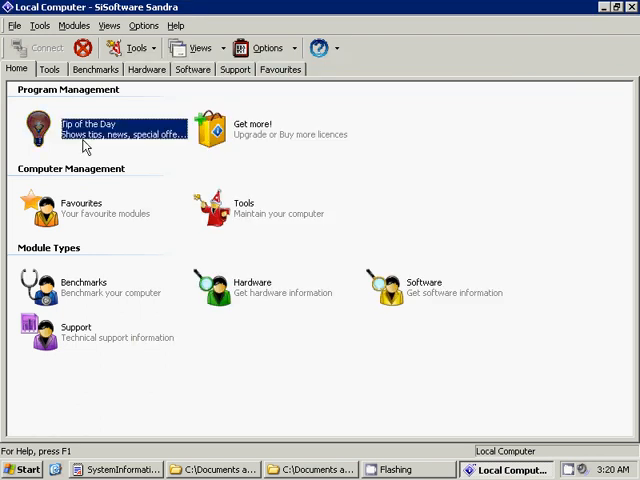
mouse_move(104, 216)
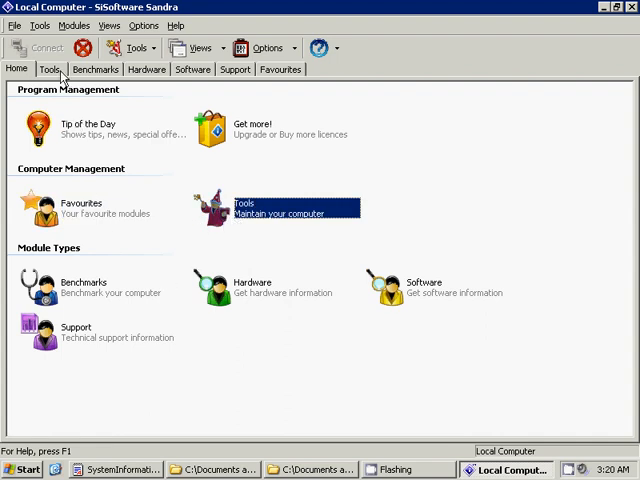
Show the Tools modules page and open then cancel the Monitor Environment wizard
click(50, 68)
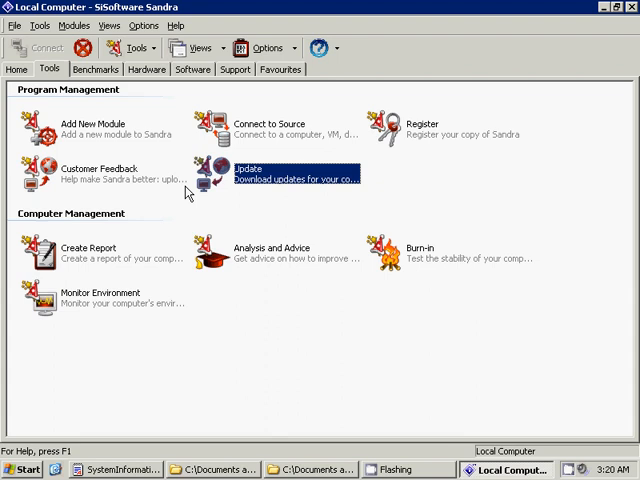
mouse_move(246, 280)
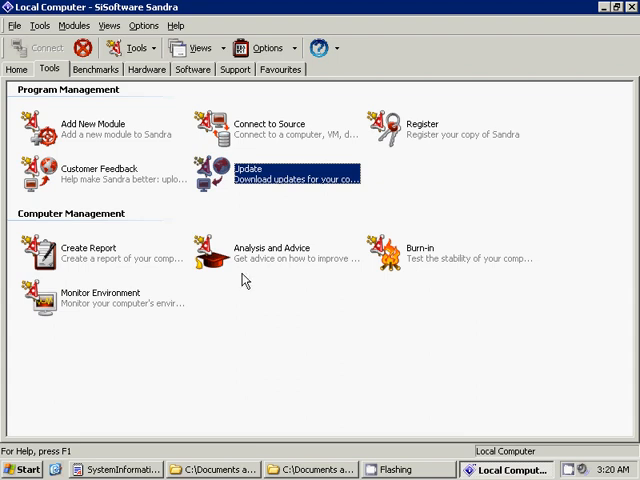
mouse_move(410, 260)
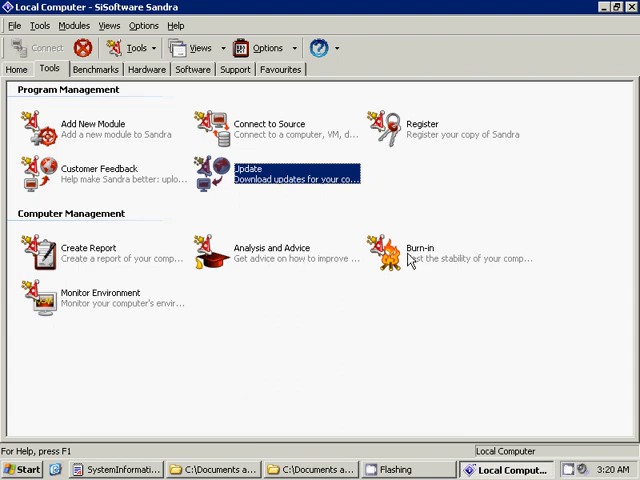
click(100, 298)
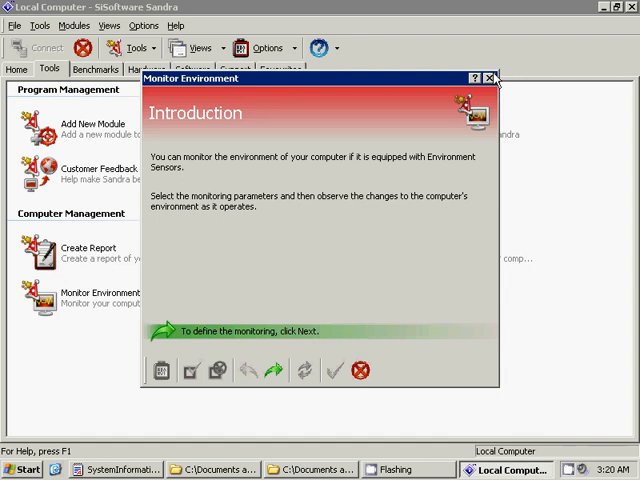
click(490, 78)
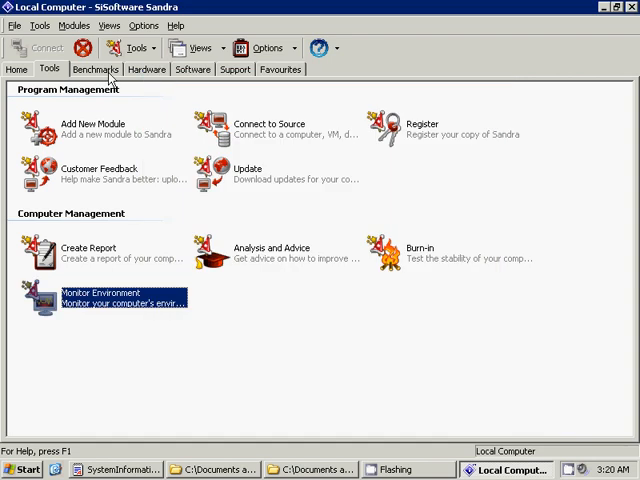
Show the Benchmarks page, select Processor Arithmetic, and review the benchmark module list
click(96, 68)
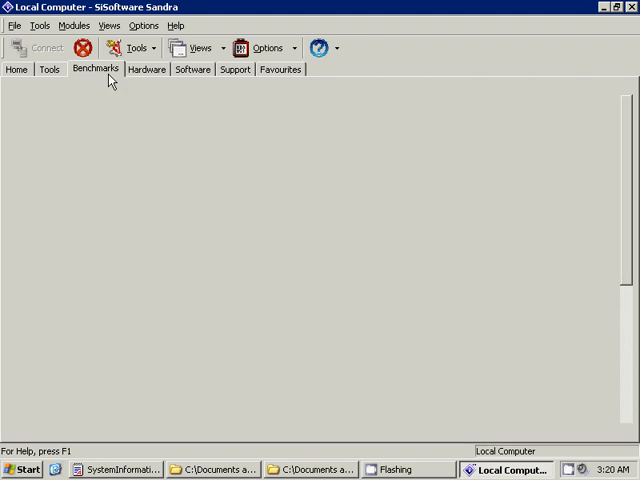
click(96, 68)
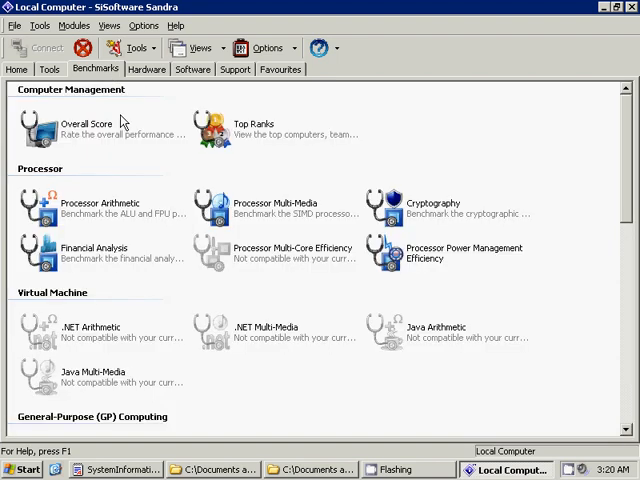
mouse_move(120, 122)
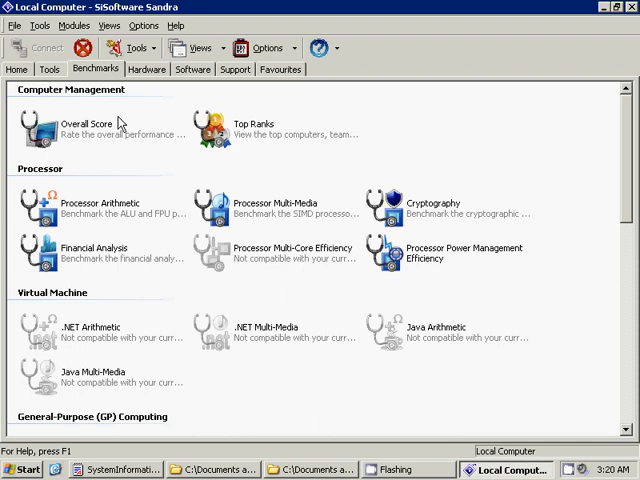
mouse_move(140, 124)
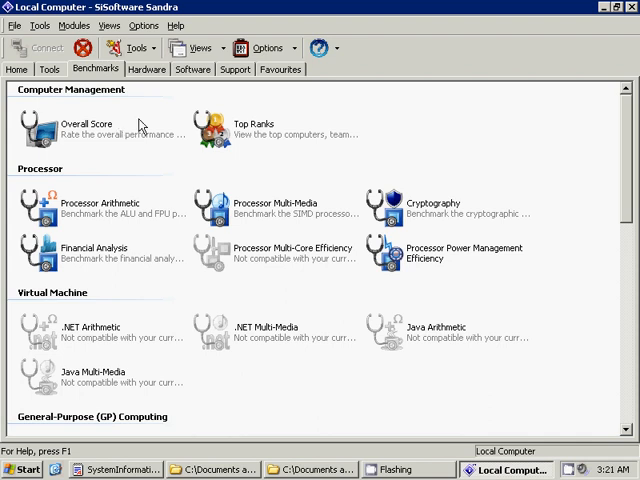
click(100, 208)
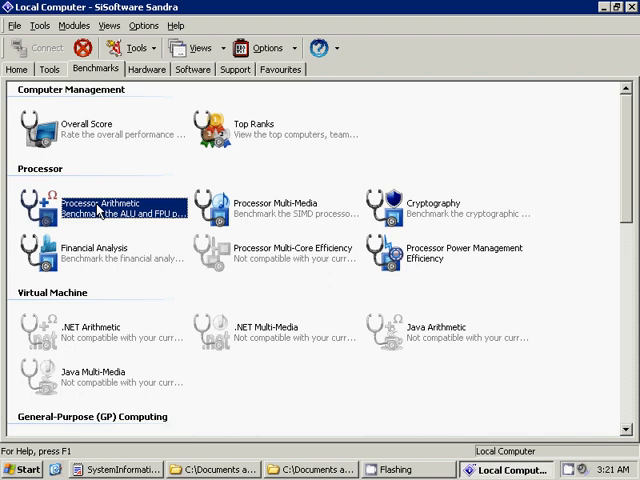
scroll(down, 3)
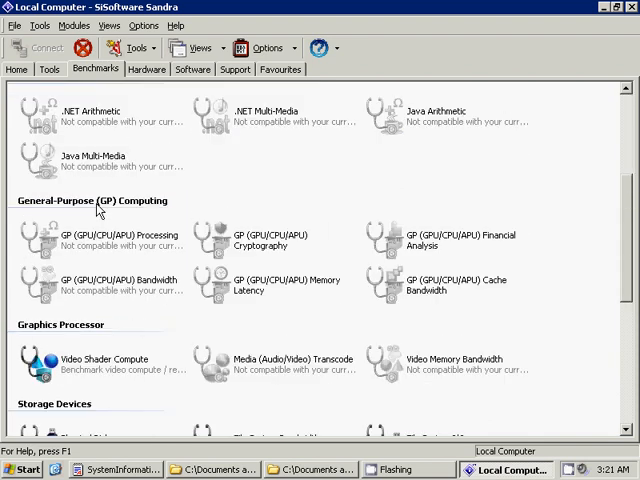
scroll(down, 3)
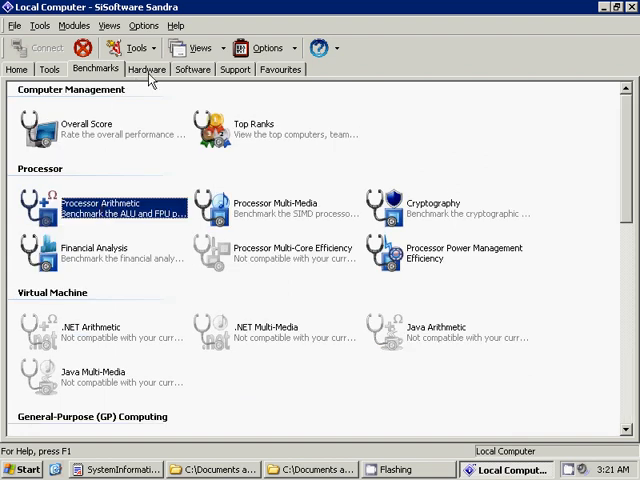
Show the Hardware modules and open the Computer Overview report
click(146, 68)
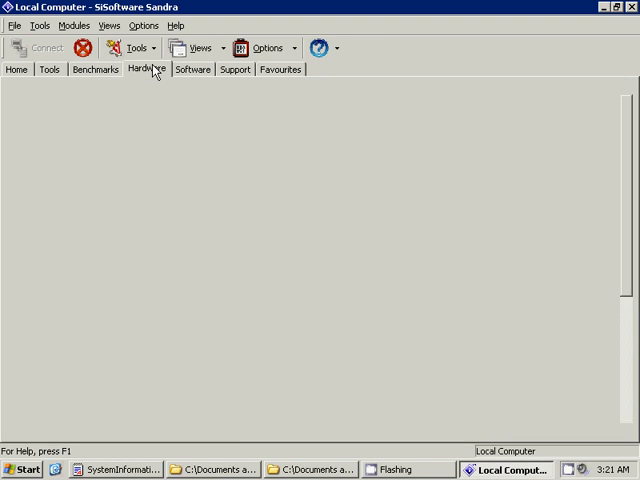
click(144, 68)
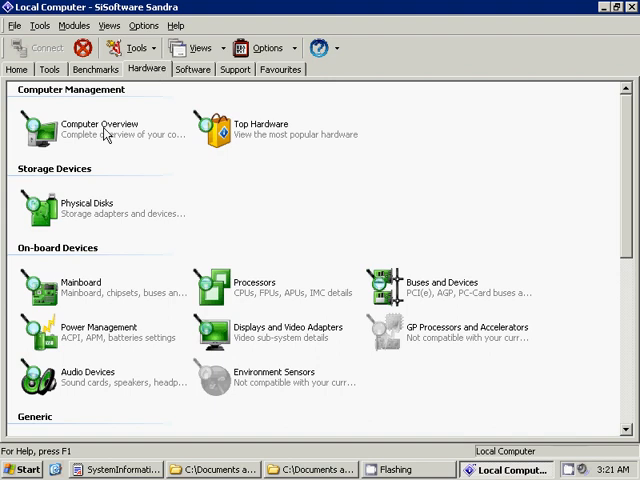
double_click(98, 128)
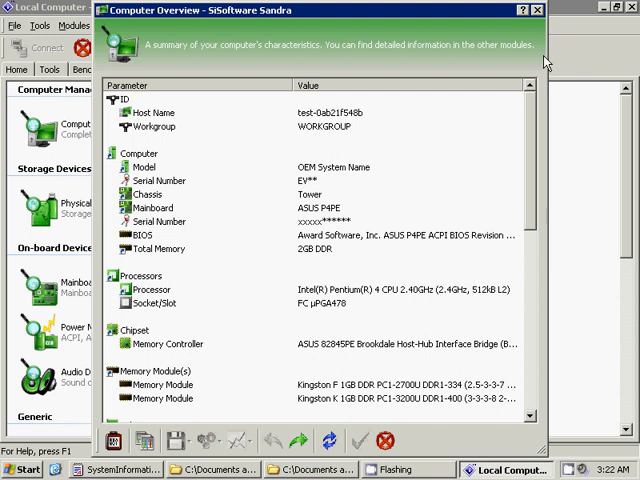
mouse_move(548, 60)
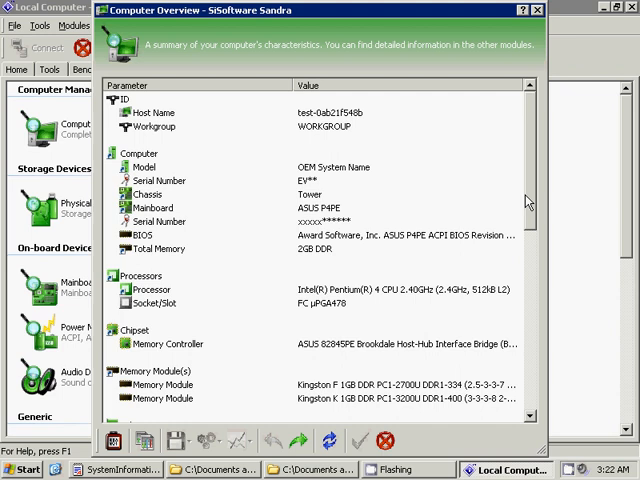
Read the Computer Overview report through storage and peripherals, then close it
scroll(down, 3)
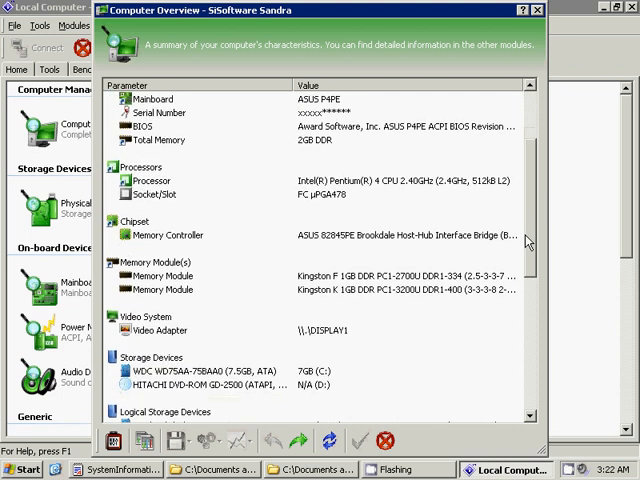
scroll(down, 3)
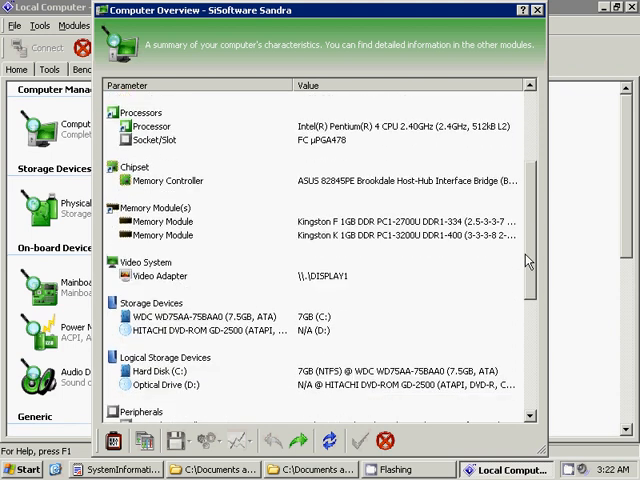
scroll(down, 3)
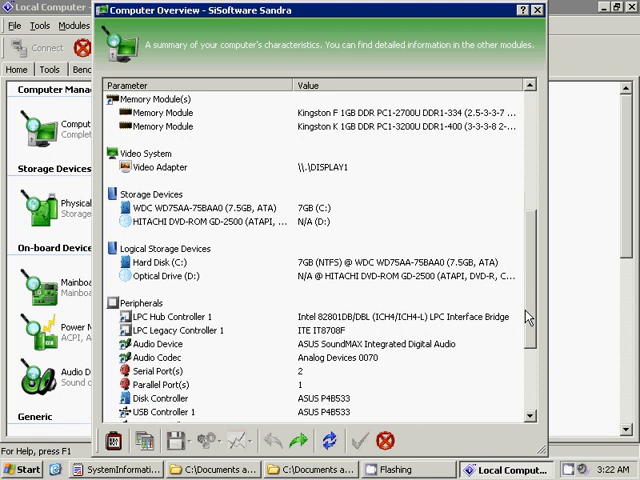
scroll(down, 3)
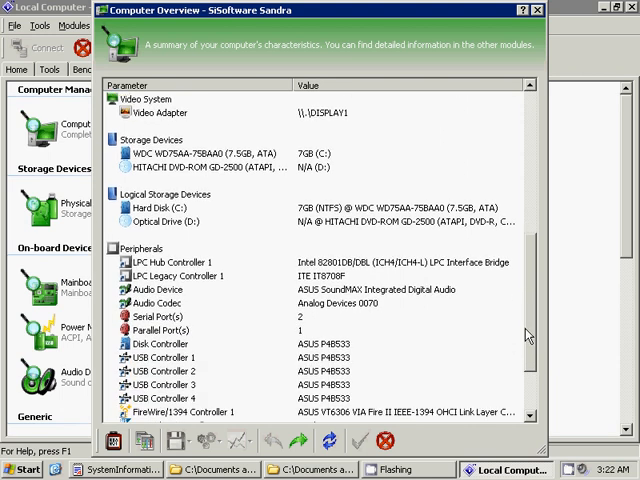
scroll(down, 3)
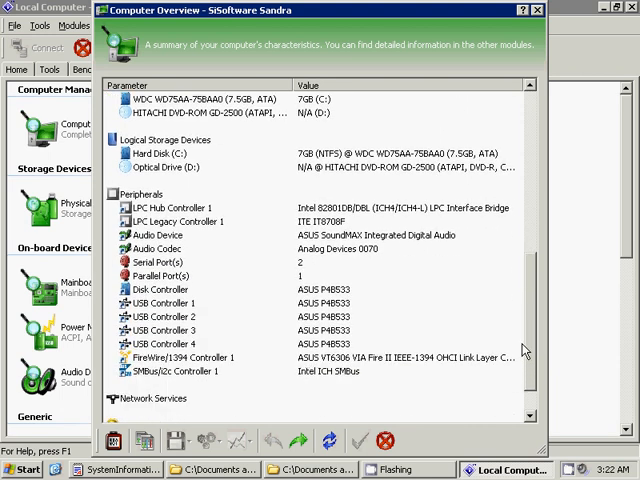
scroll(down, 3)
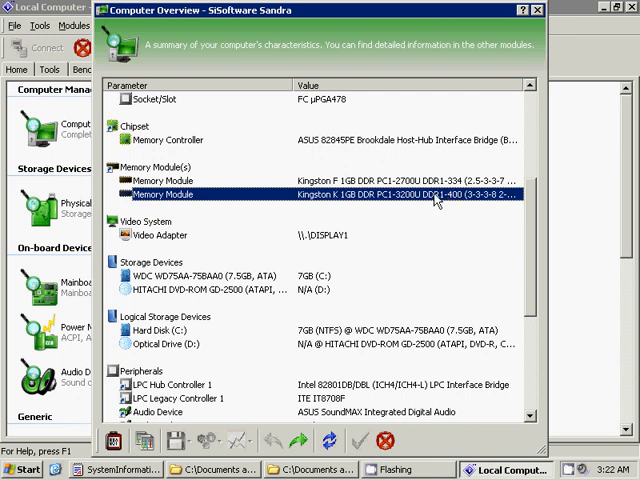
mouse_move(540, 32)
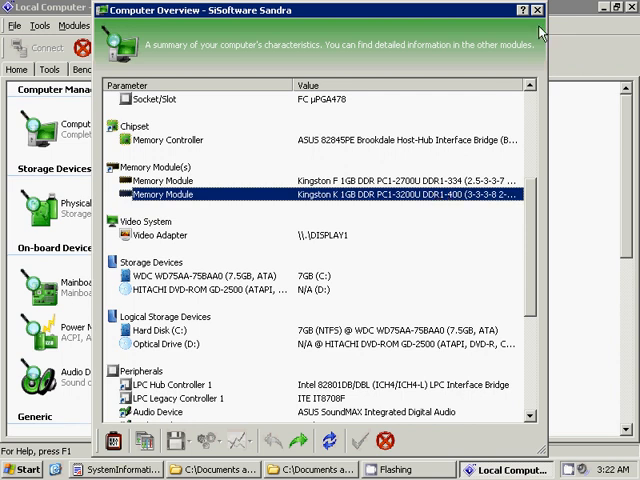
click(536, 8)
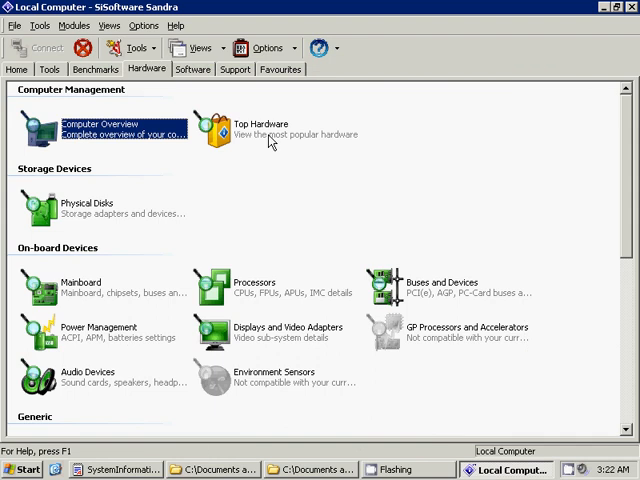
Open the Physical Disks report for the WDC hard drive and read through it
click(290, 128)
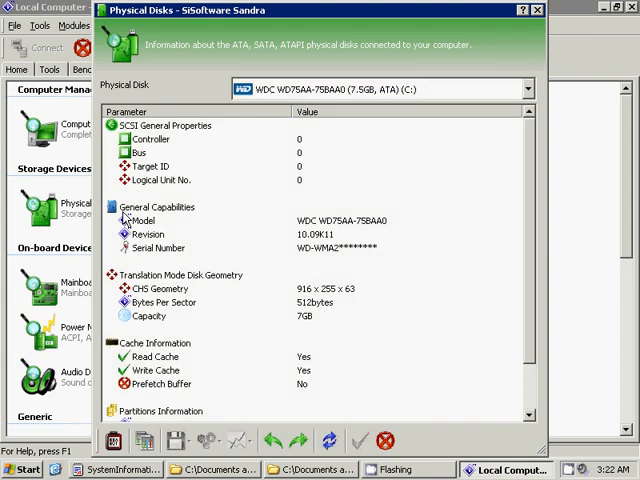
mouse_move(528, 232)
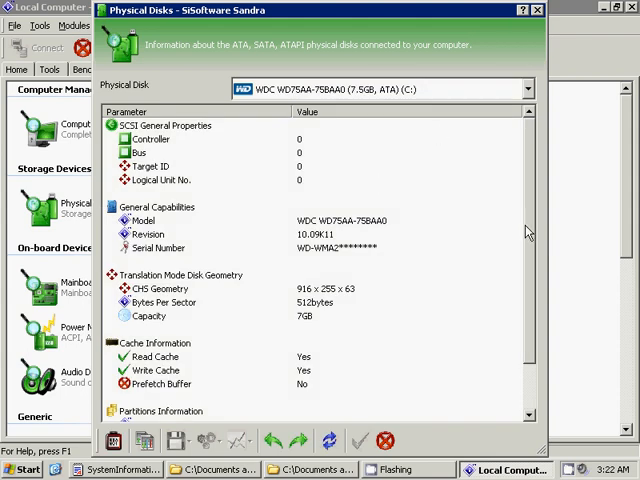
scroll(down, 3)
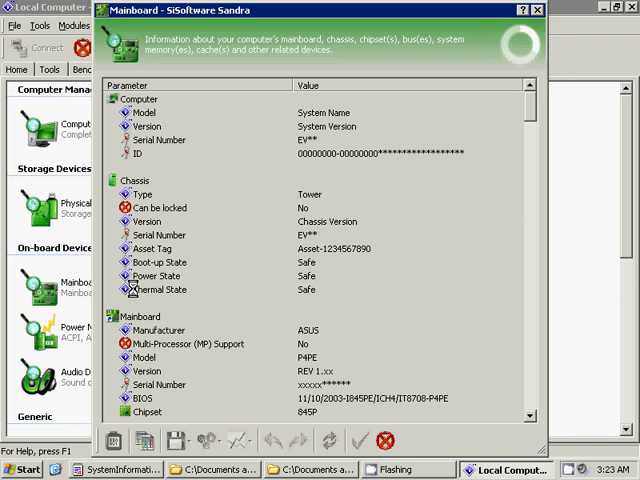
click(160, 208)
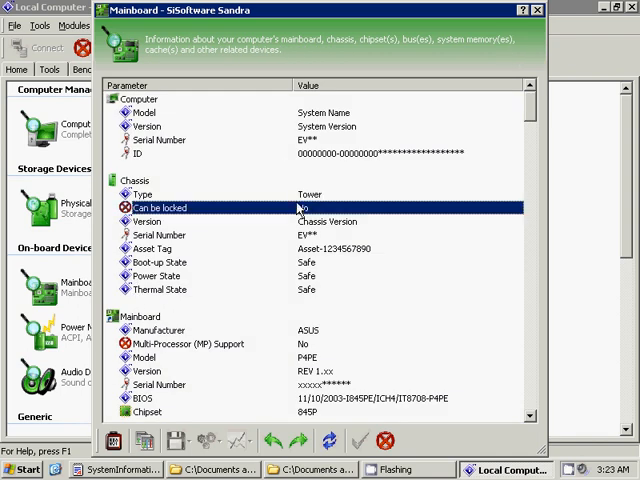
mouse_move(340, 278)
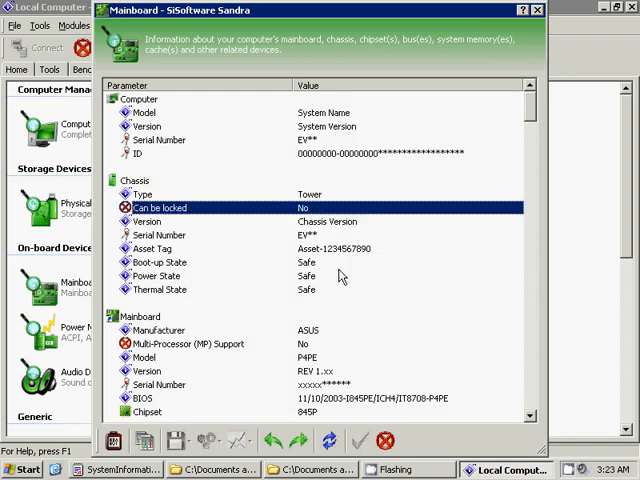
scroll(down, 3)
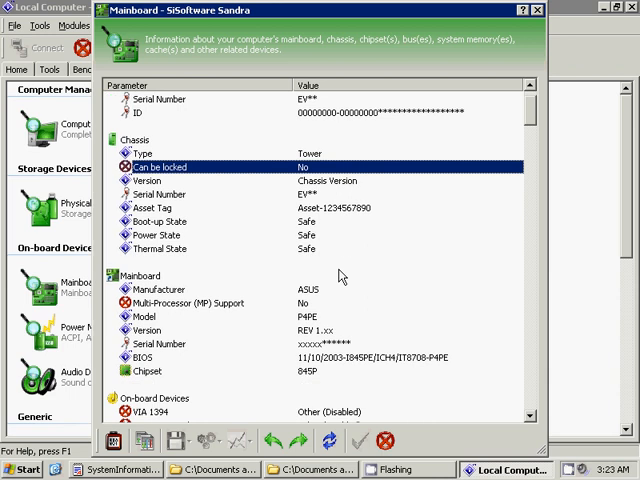
scroll(down, 3)
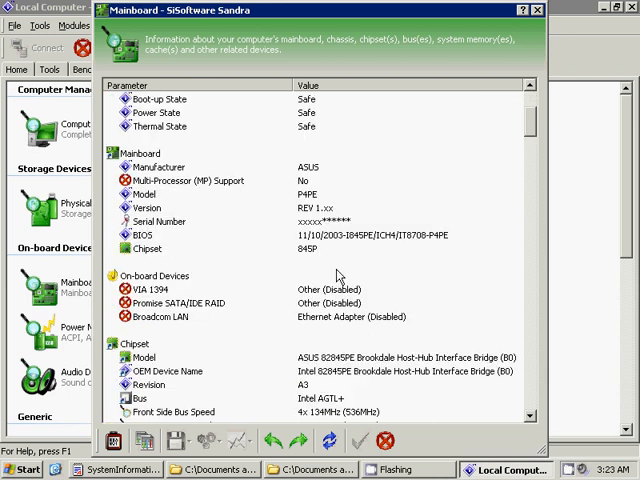
scroll(down, 3)
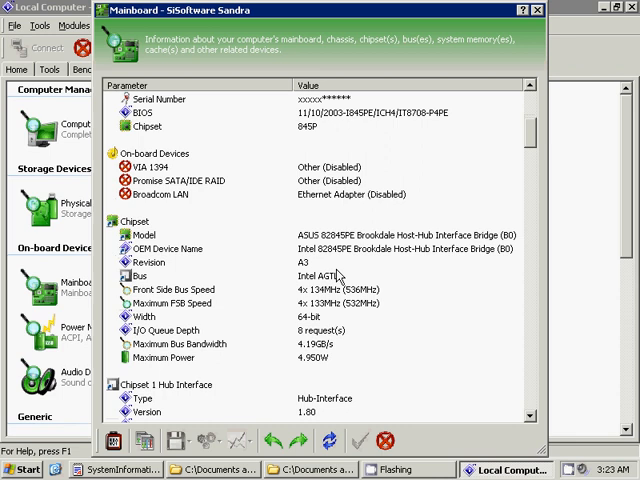
scroll(down, 3)
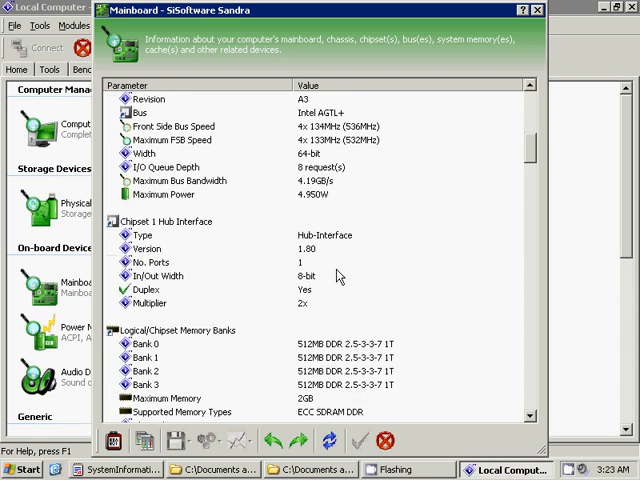
scroll(down, 3)
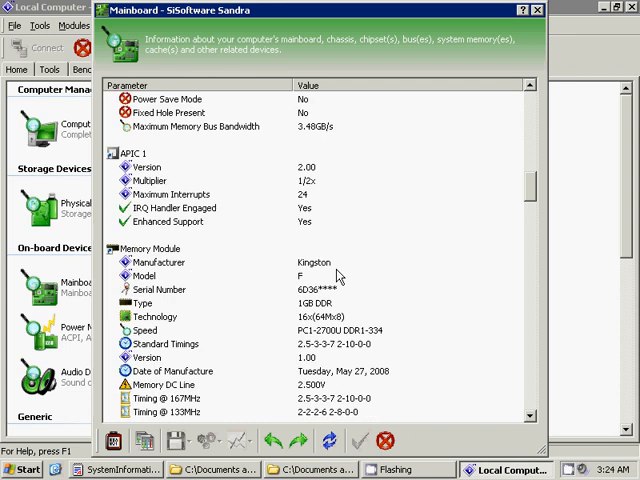
scroll(down, 3)
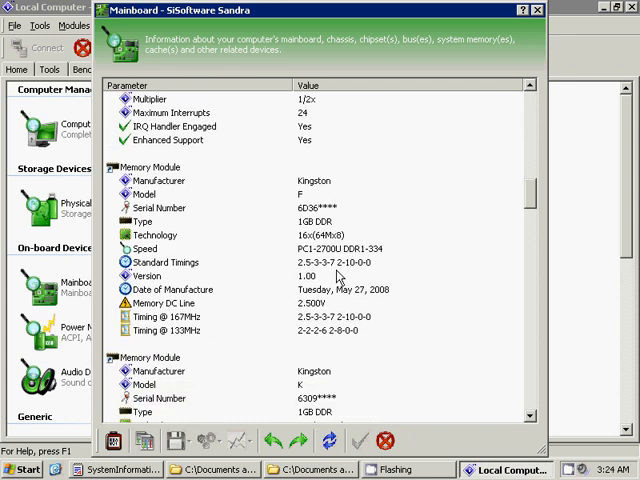
scroll(down, 3)
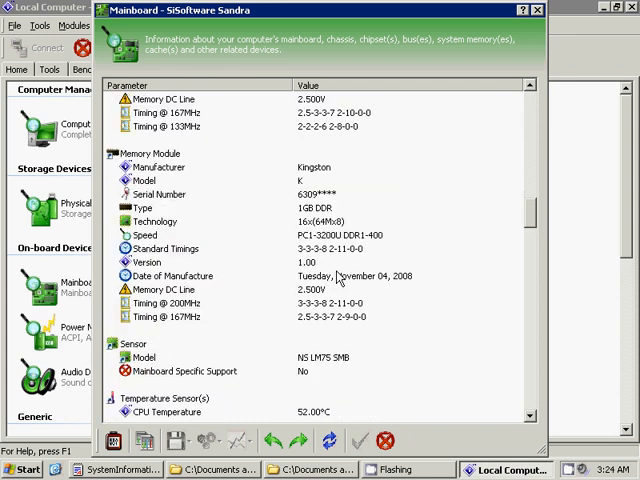
scroll(down, 3)
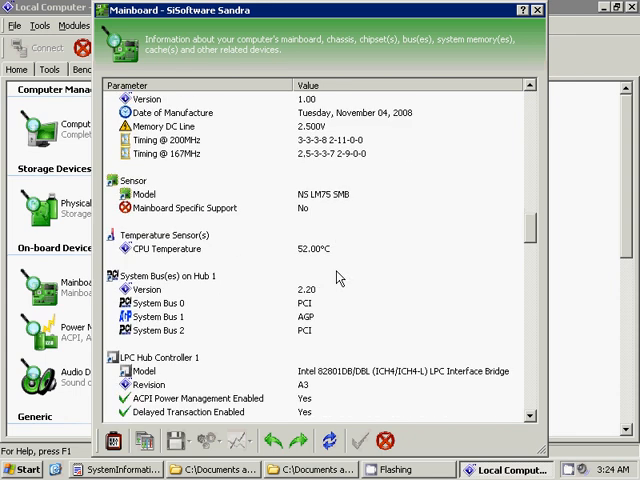
mouse_move(340, 278)
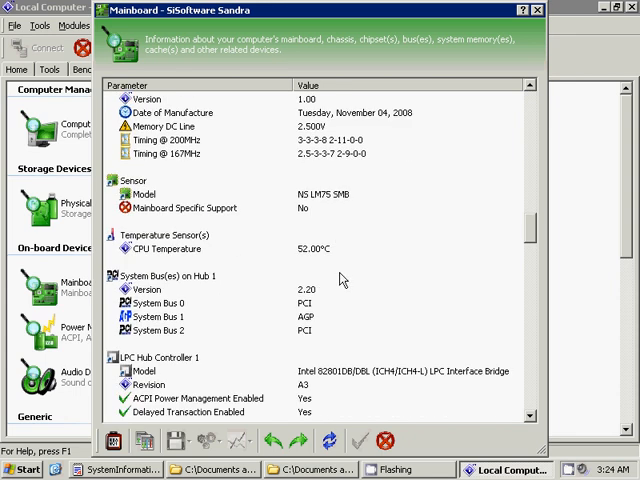
scroll(down, 3)
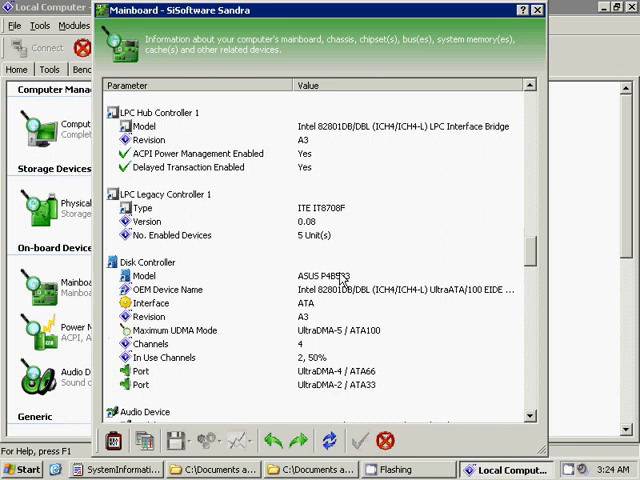
scroll(down, 3)
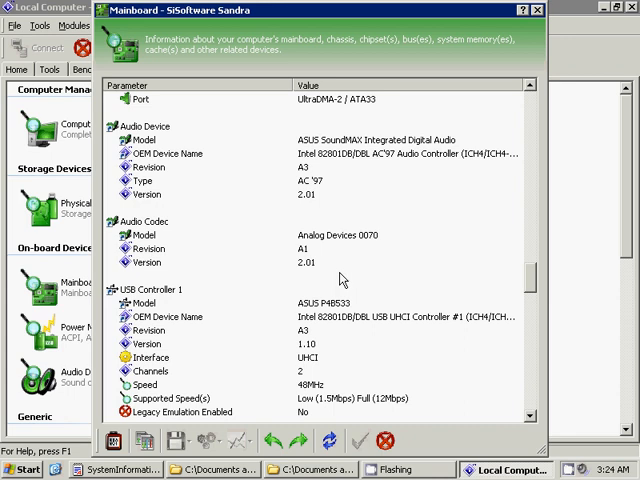
scroll(down, 3)
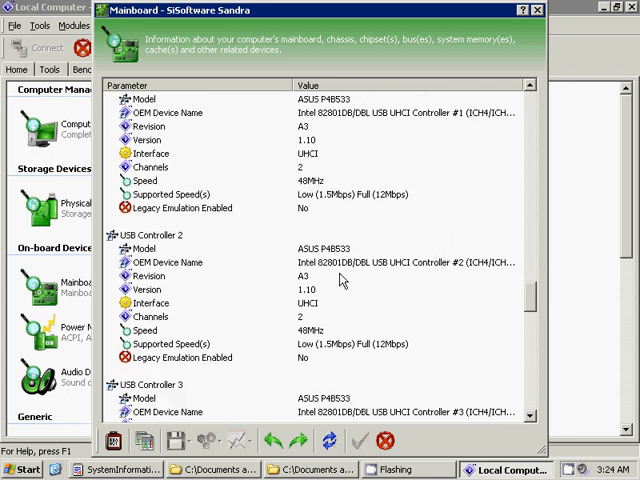
scroll(down, 3)
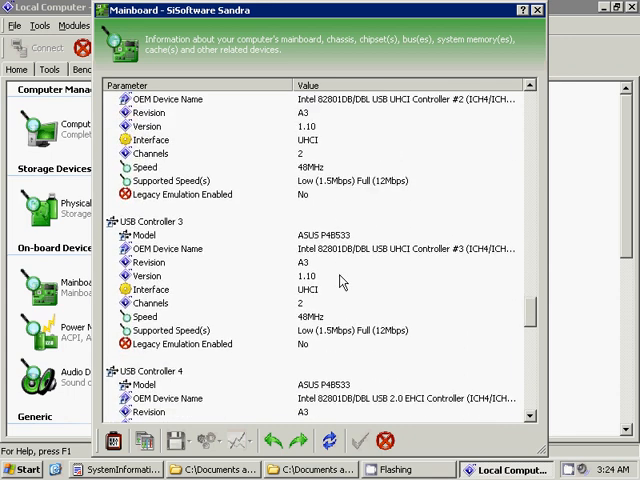
scroll(down, 3)
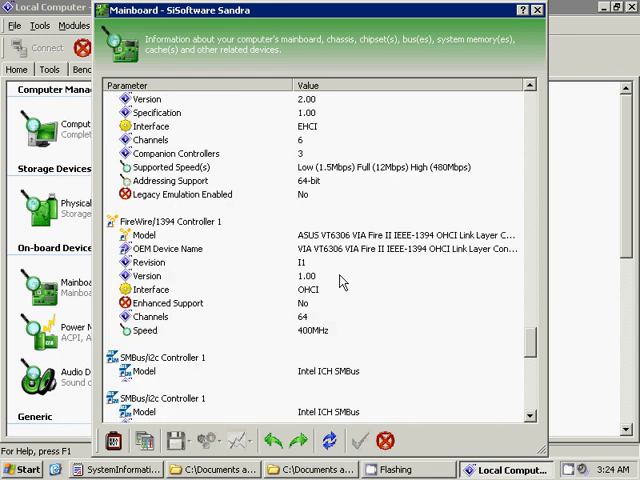
scroll(down, 3)
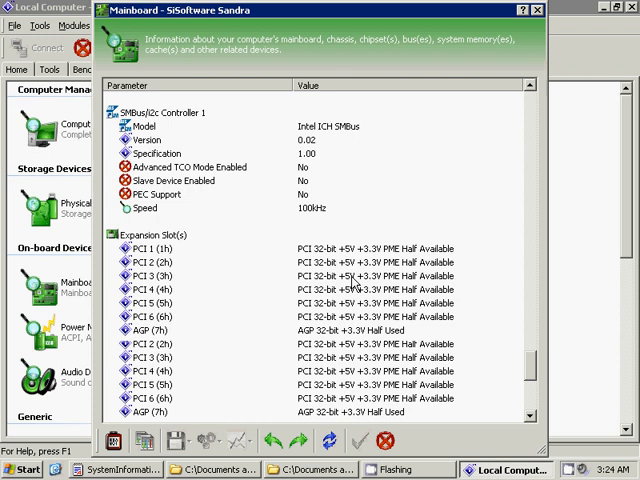
scroll(down, 3)
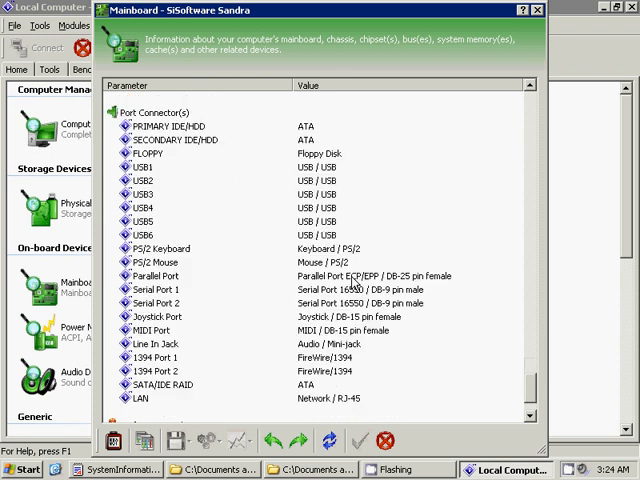
scroll(down, 3)
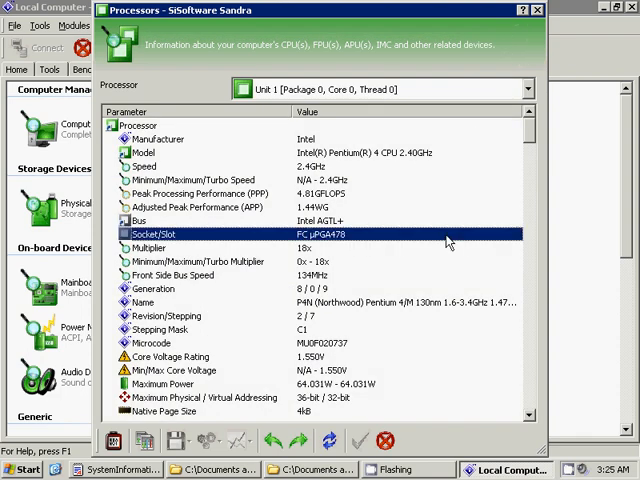
Read the Processors report down to Performance Enhancing Tips, then close it
scroll(down, 3)
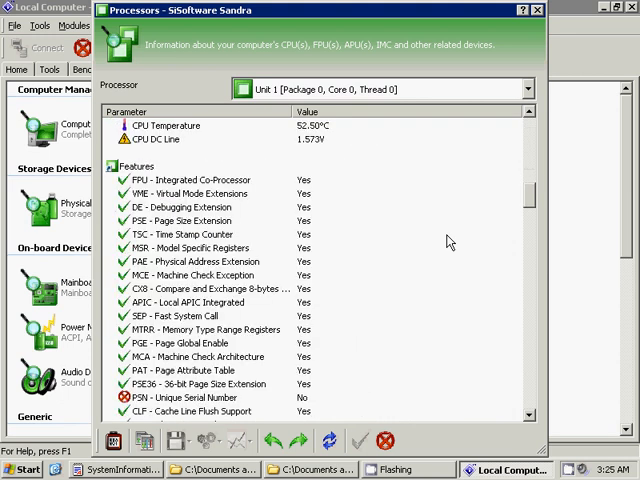
scroll(down, 3)
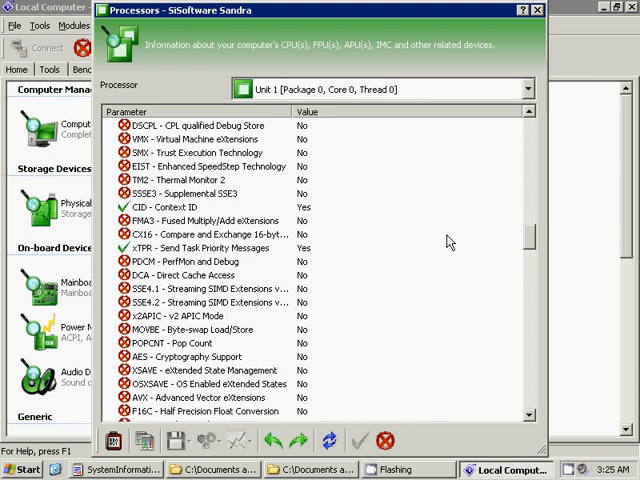
scroll(down, 3)
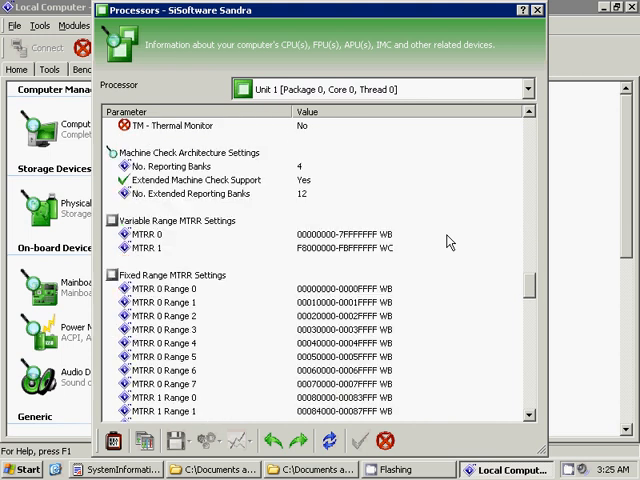
scroll(down, 3)
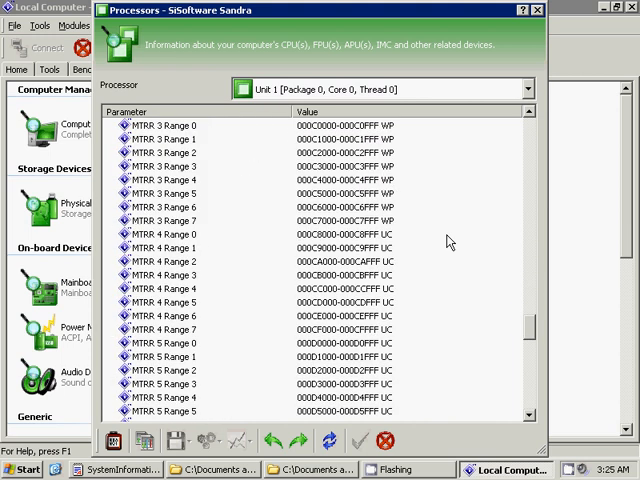
scroll(down, 3)
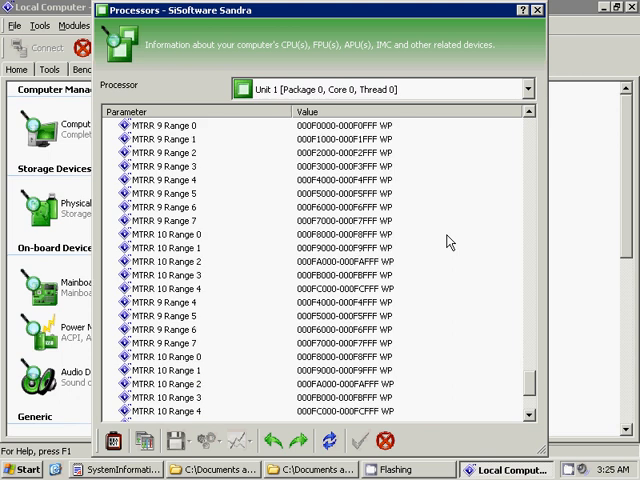
scroll(down, 3)
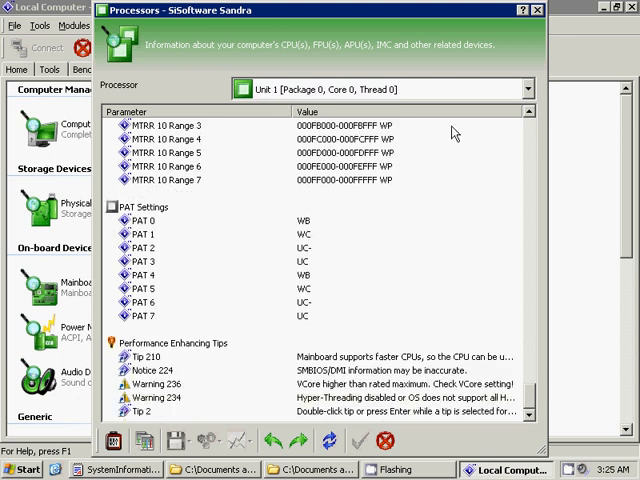
click(528, 88)
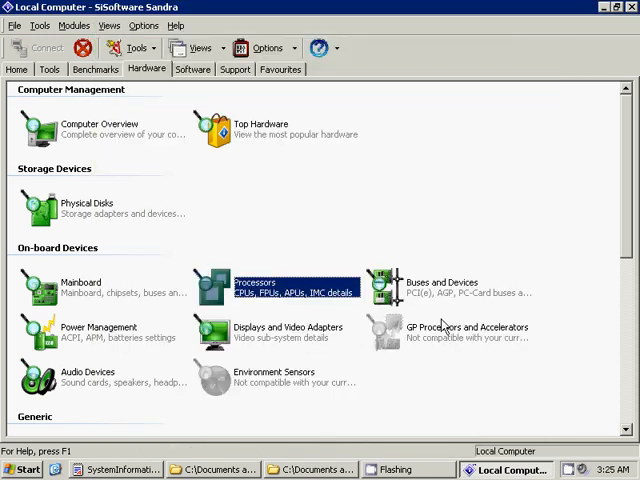
Open Buses and Devices, choose PCI class, and show the Intel LPC Interface Bridge details
double_click(440, 288)
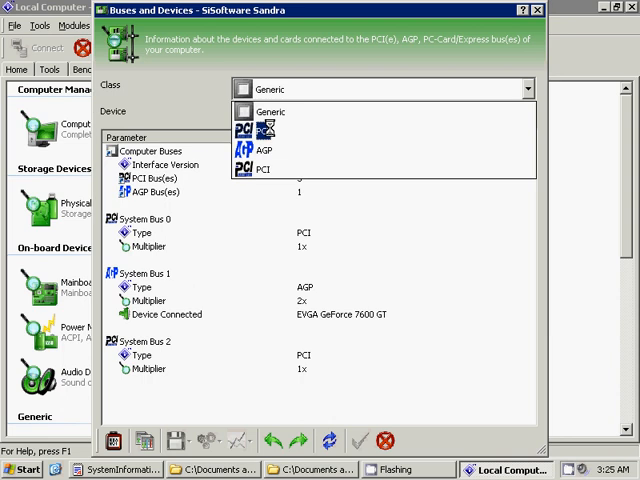
click(262, 168)
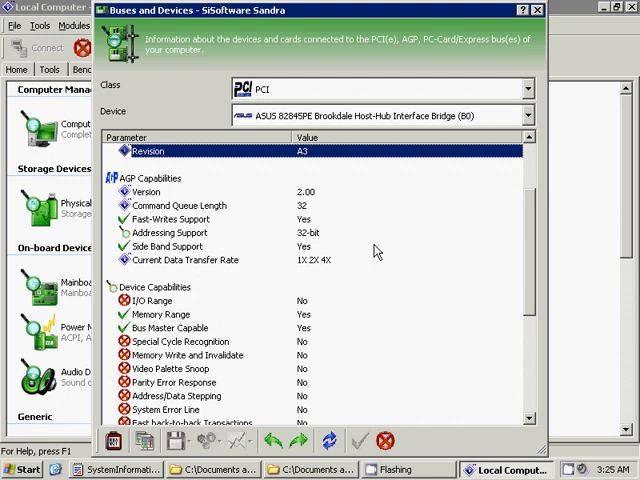
scroll(down, 3)
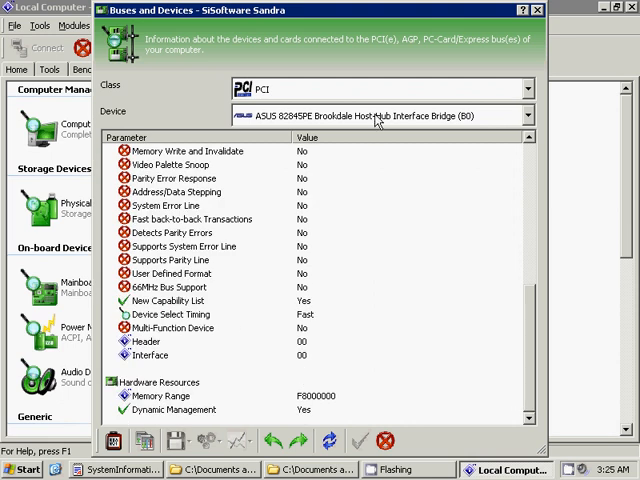
click(528, 116)
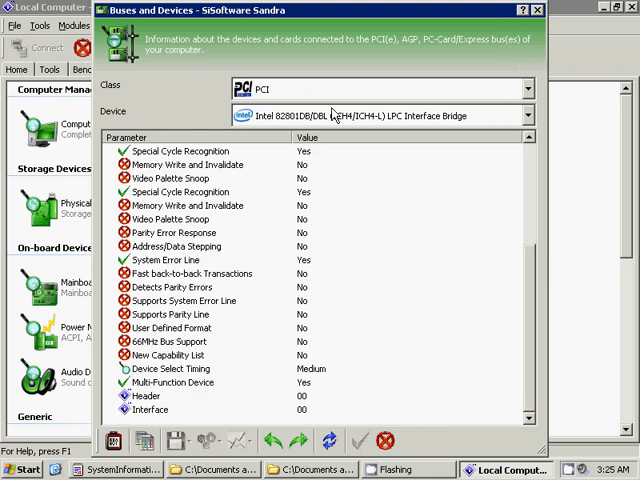
Switch Class to AGP and read the GeForce 7600 GT's bus details
click(528, 88)
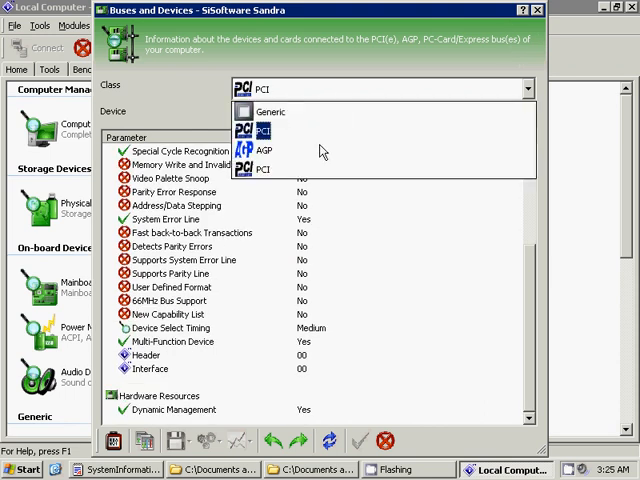
click(262, 150)
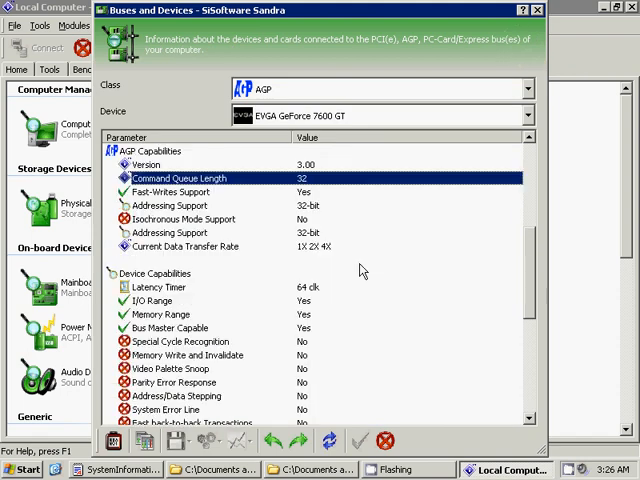
scroll(down, 3)
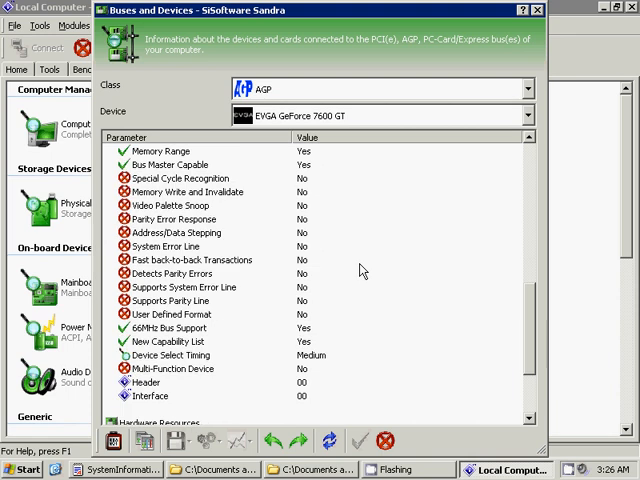
scroll(down, 3)
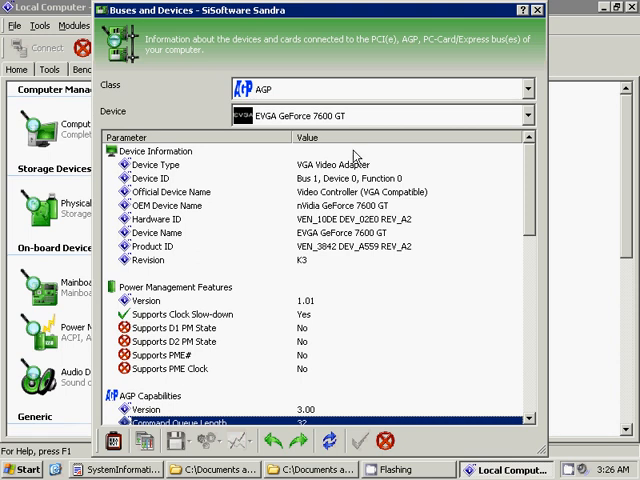
Show the VIA Fire II IEEE-1394 controller's details under PCI
click(528, 112)
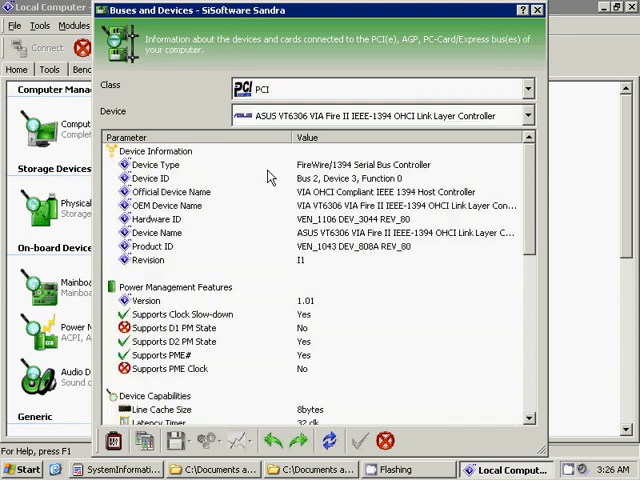
mouse_move(284, 284)
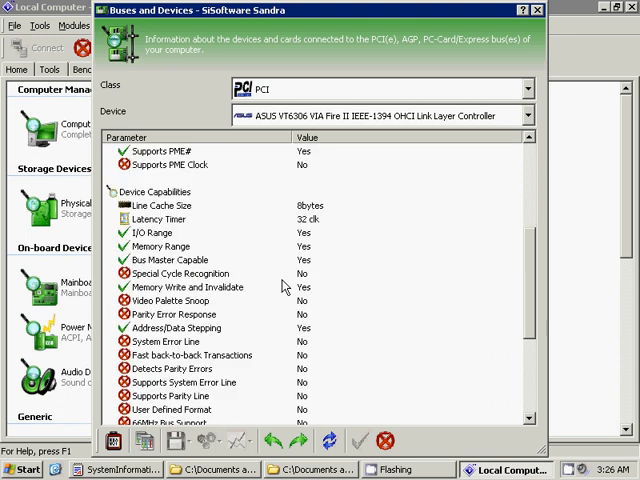
scroll(down, 3)
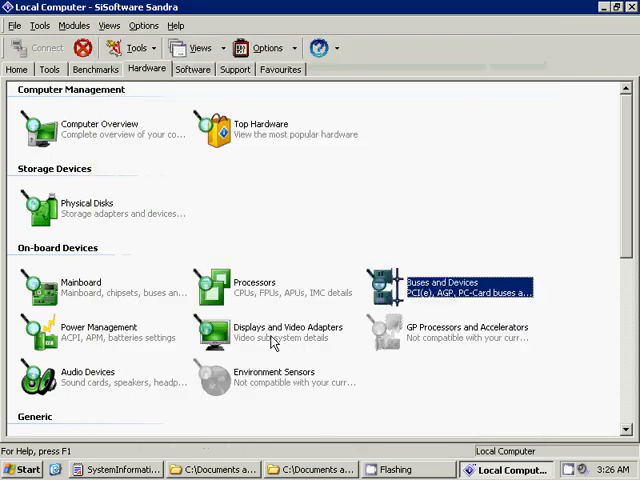
Read the Power Management report through its ACPI and power policy settings, then close it
double_click(100, 332)
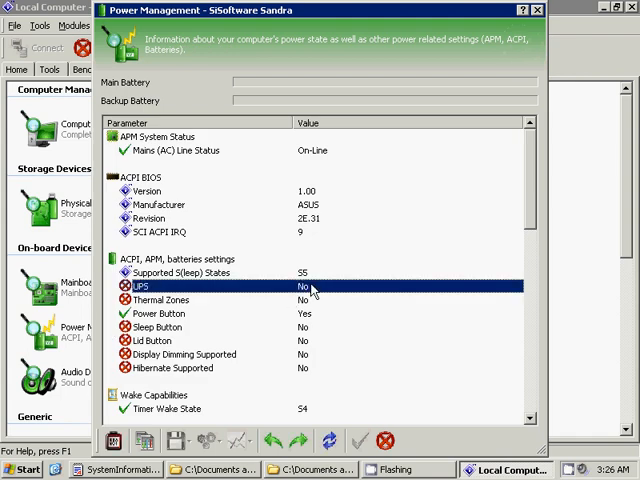
scroll(down, 3)
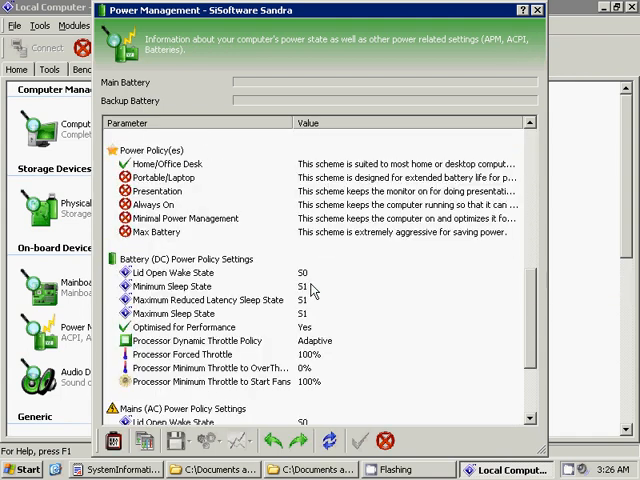
scroll(down, 3)
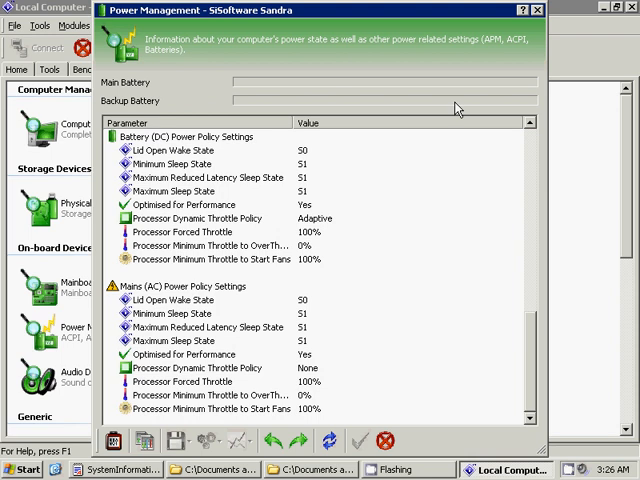
click(536, 10)
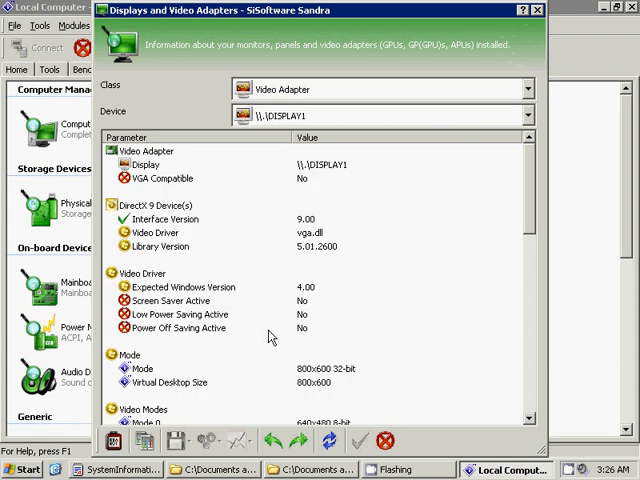
Review the Displays and Video Adapters report's capabilities and close it
scroll(down, 3)
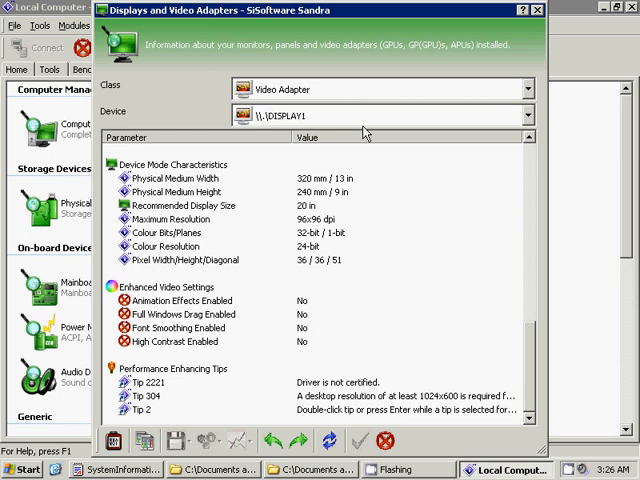
click(520, 116)
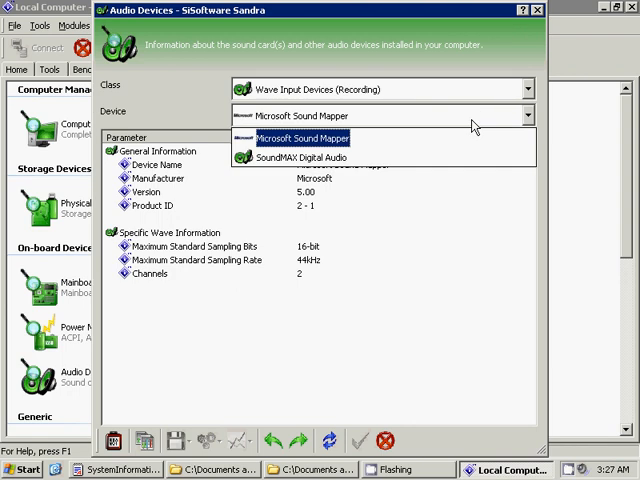
Show SoundMAX Digital Audio's Wave Output, MIDI Output and Mixer device classes
click(300, 156)
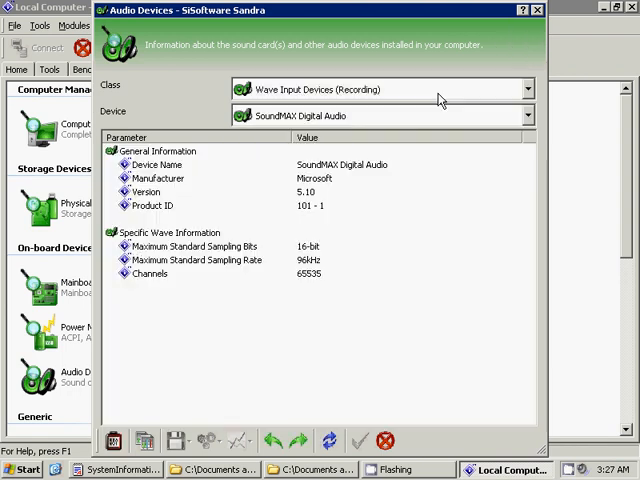
click(528, 88)
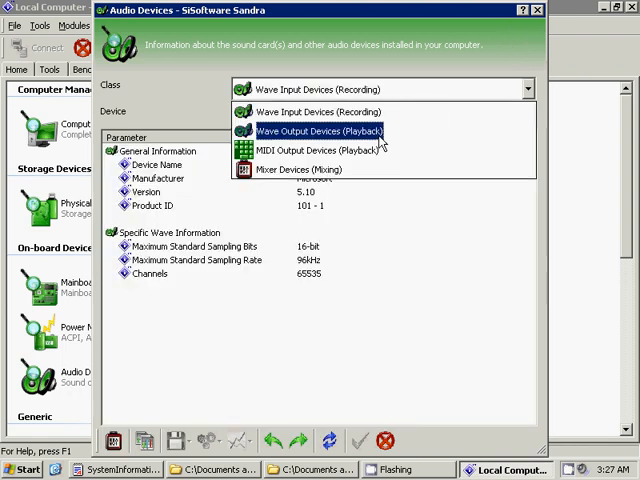
click(310, 130)
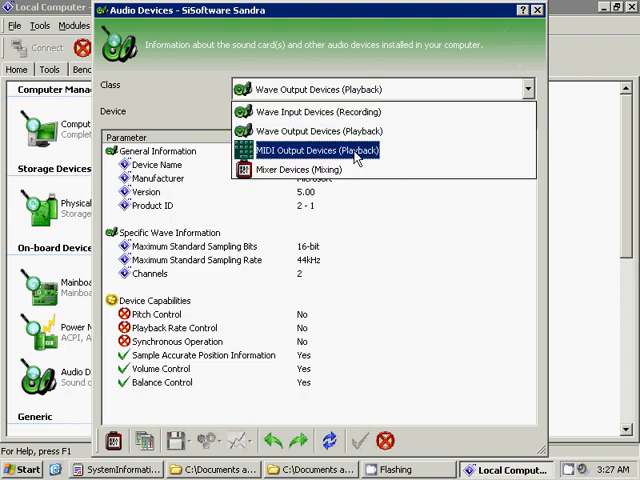
click(310, 150)
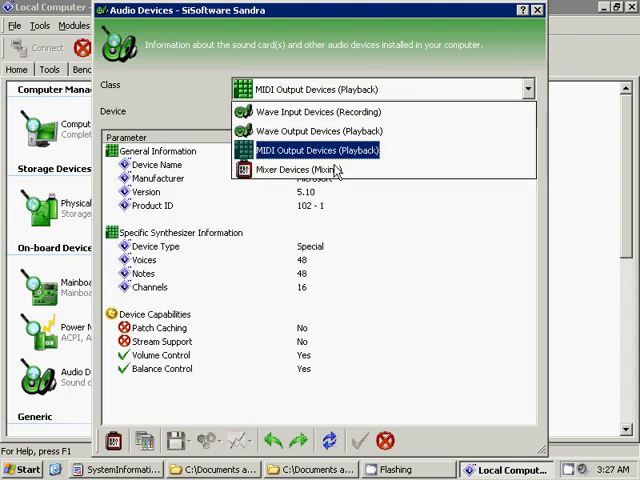
click(296, 168)
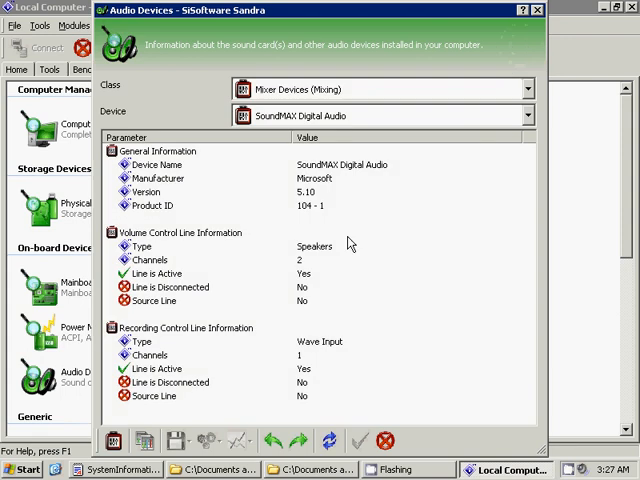
mouse_move(112, 440)
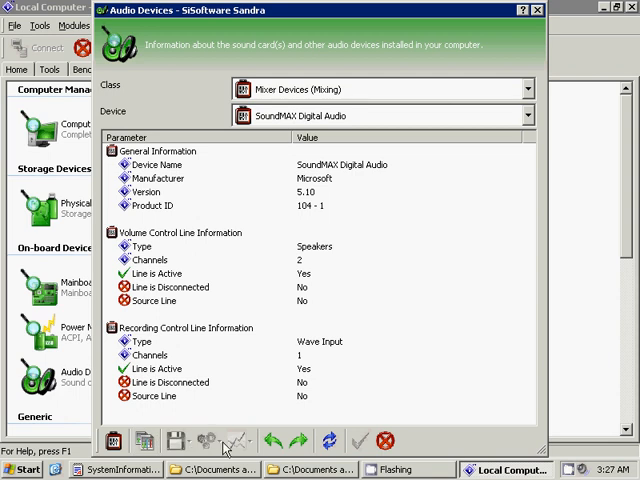
mouse_move(386, 352)
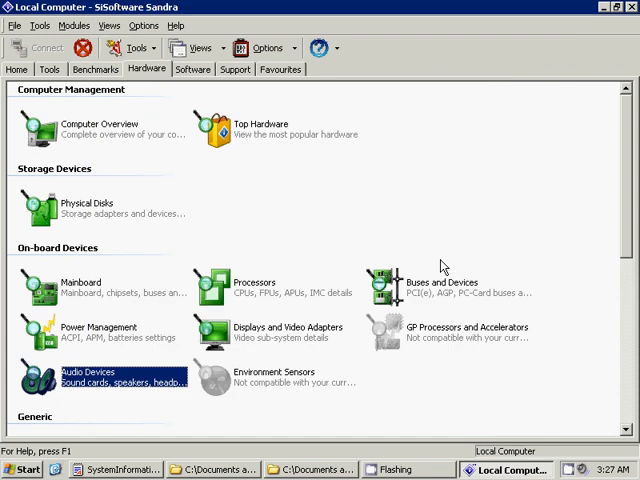
View the Scanners and Cameras report under Peripherals, which finds no devices, and close it
scroll(down, 3)
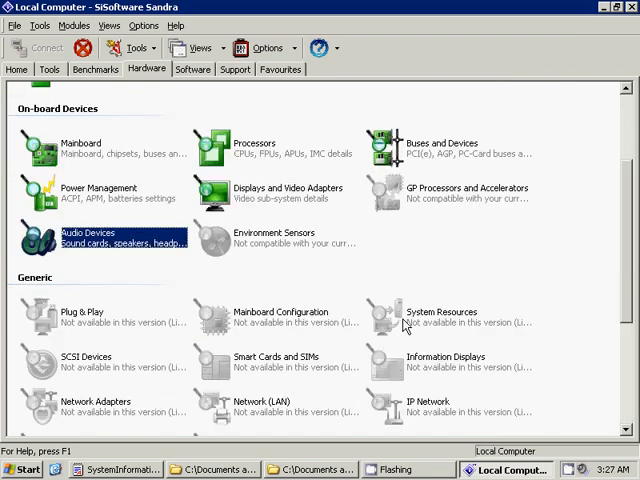
scroll(down, 3)
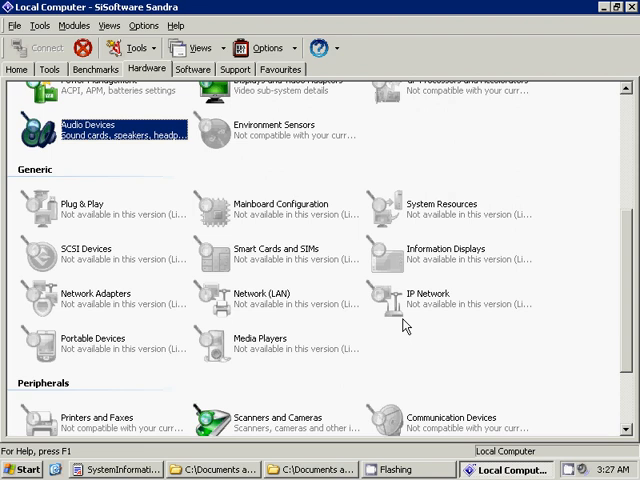
scroll(down, 3)
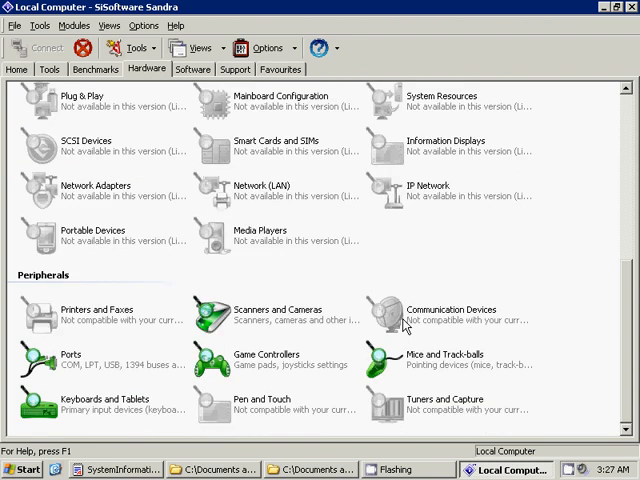
click(290, 314)
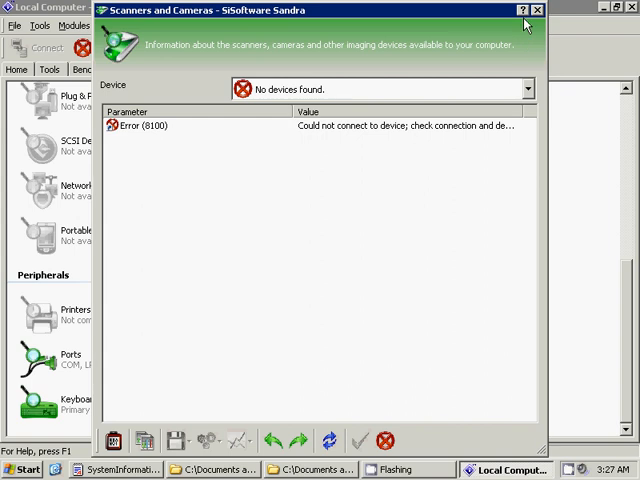
click(534, 10)
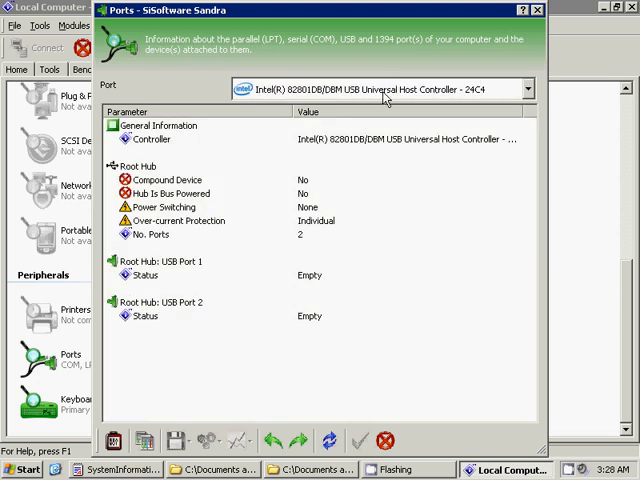
Check the USB 2.0 controller in Ports, then close the Ports, Mice and Keyboards reports
click(528, 88)
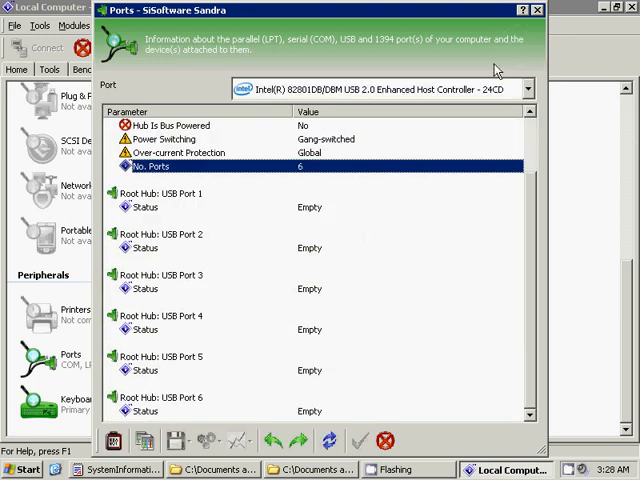
mouse_move(530, 44)
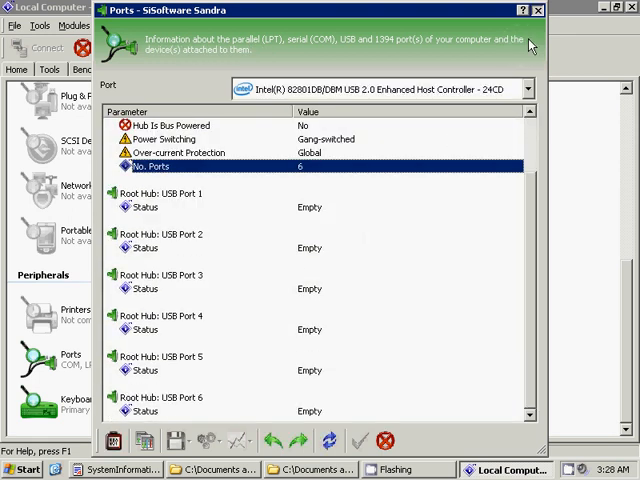
click(536, 10)
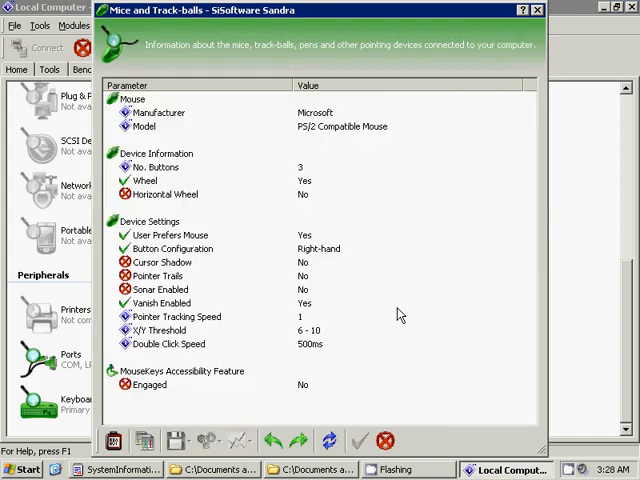
mouse_move(524, 52)
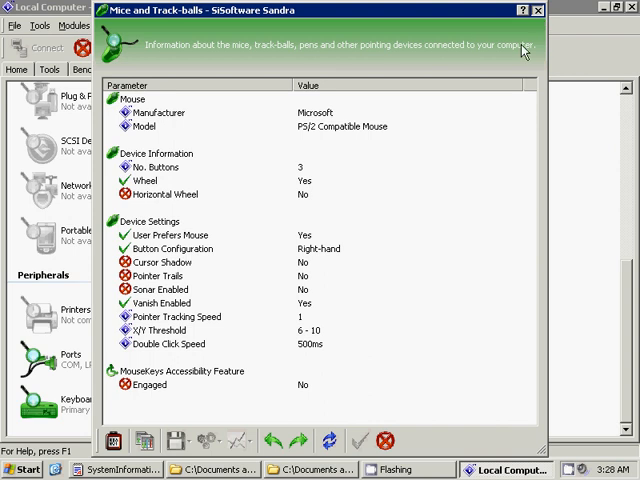
click(536, 10)
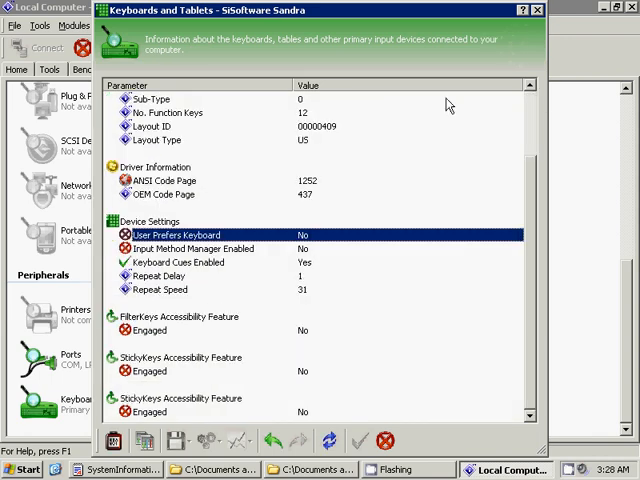
click(536, 10)
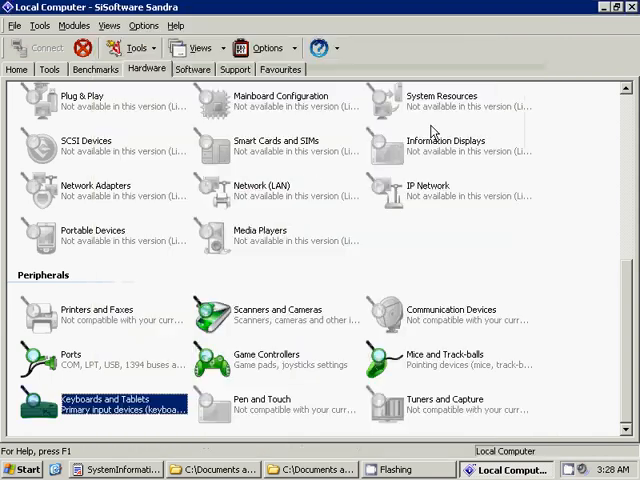
Switch to the Software modules page and scroll down its module list
click(192, 68)
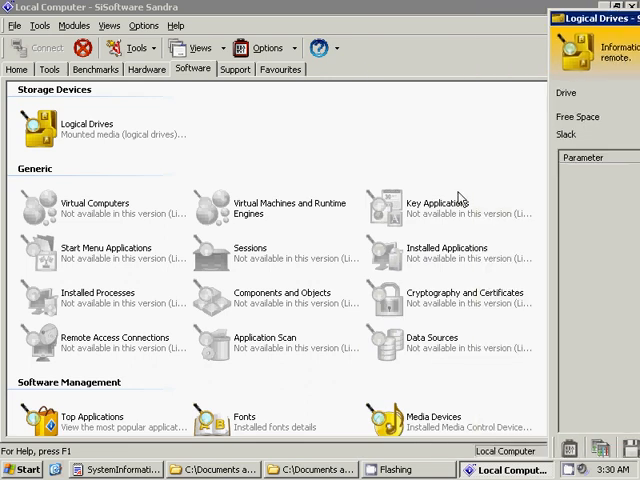
scroll(down, 3)
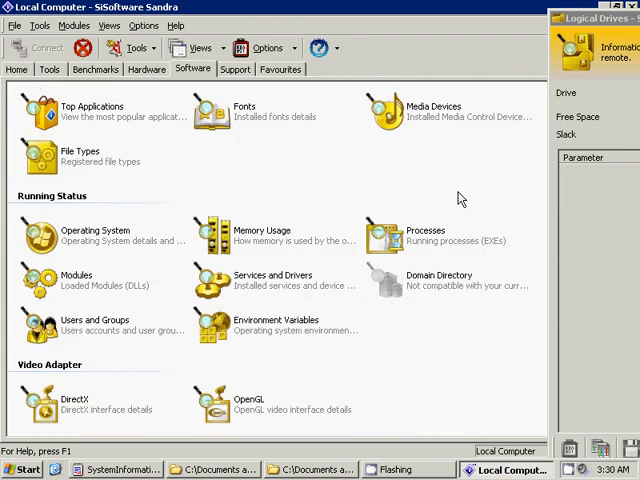
mouse_move(560, 68)
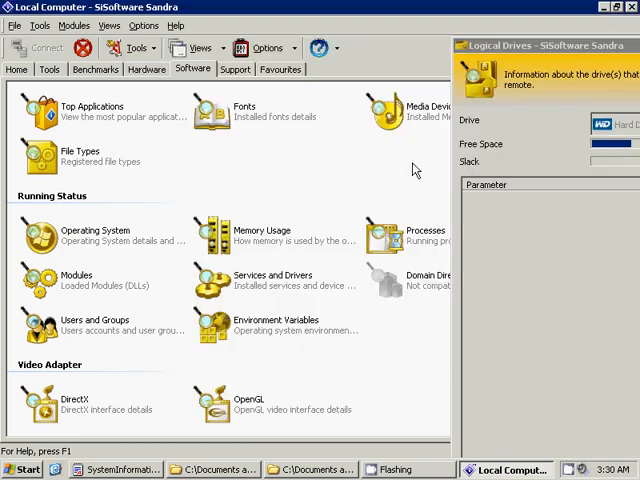
mouse_move(368, 344)
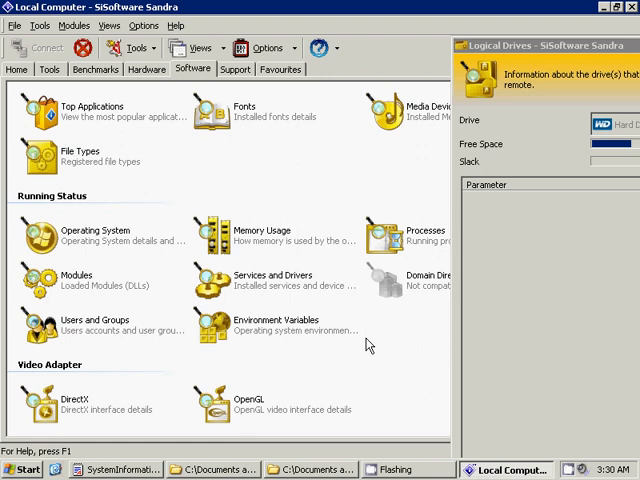
mouse_move(250, 104)
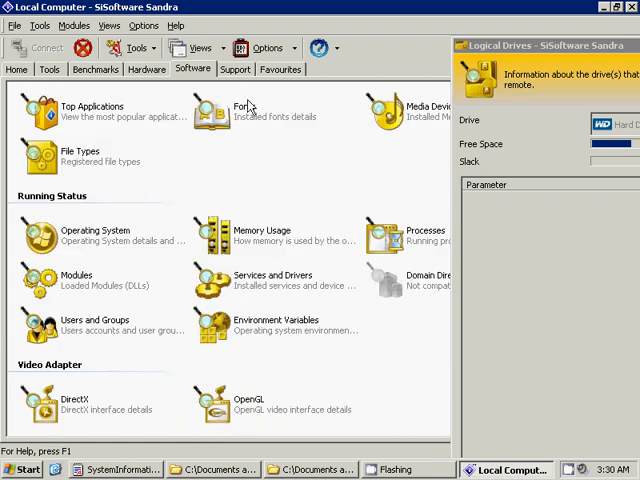
click(236, 68)
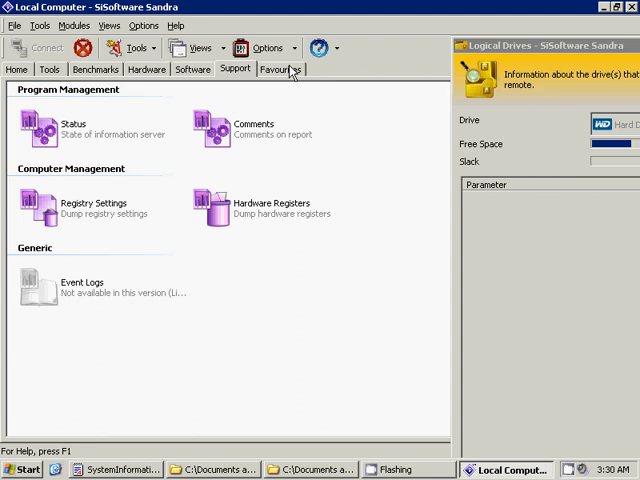
click(280, 68)
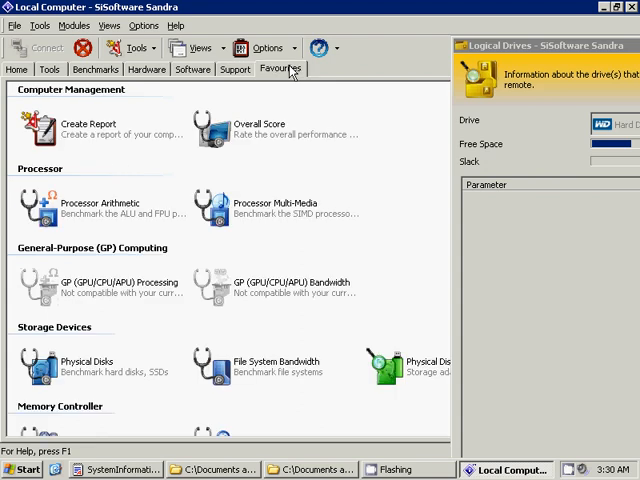
mouse_move(352, 188)
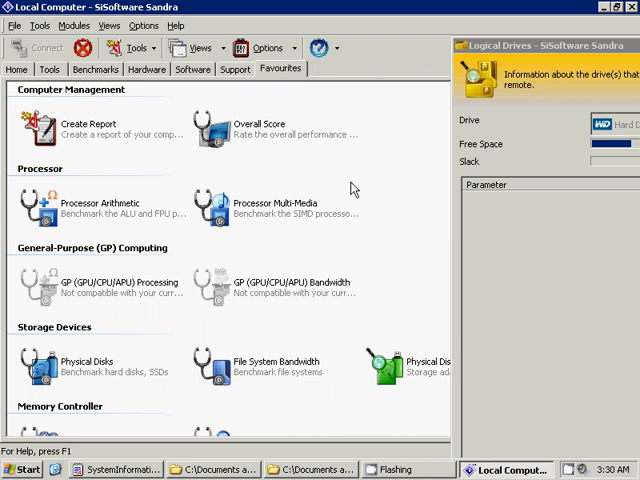
mouse_move(352, 180)
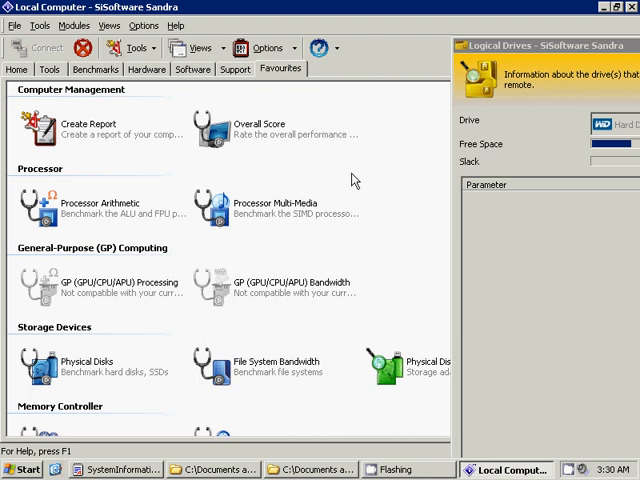
scroll(down, 3)
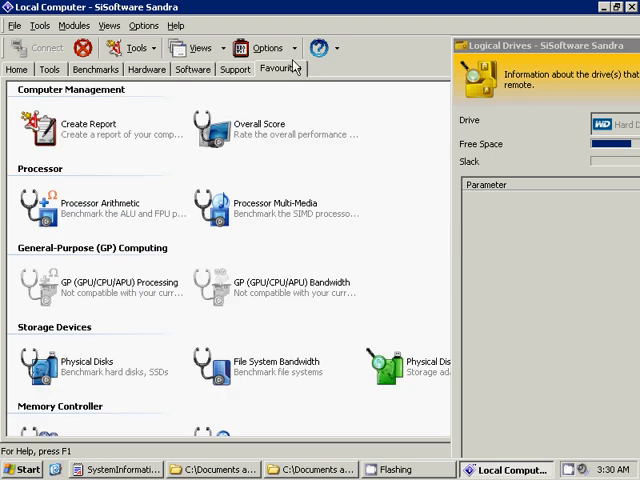
scroll(down, 3)
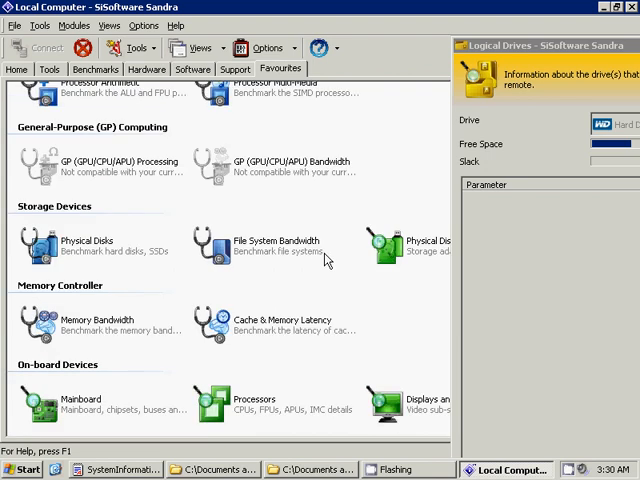
mouse_move(328, 328)
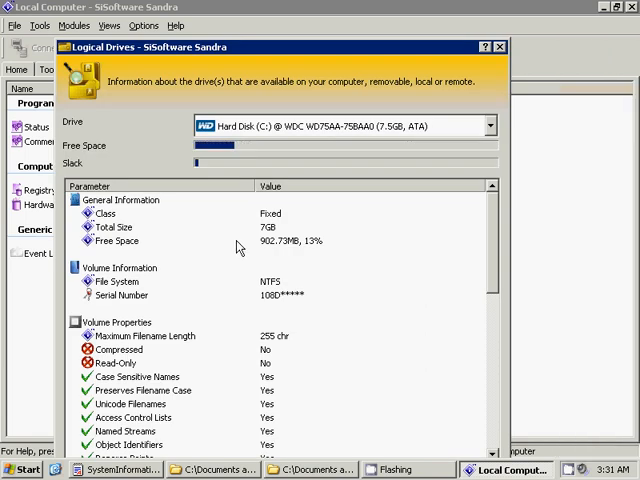
Read the Logical Drives report down to its fragmentation statistics and close it
scroll(down, 3)
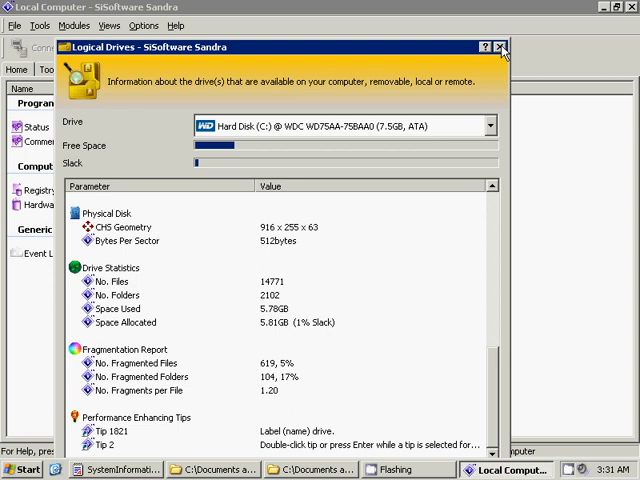
click(500, 48)
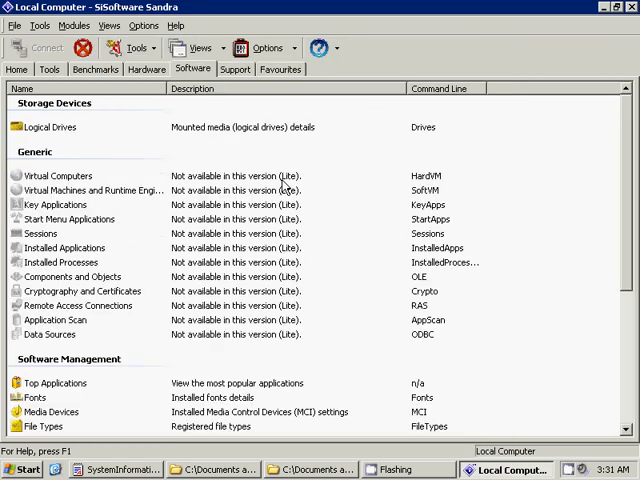
Set the Software modules view to Large Icons from the Views menu
scroll(down, 3)
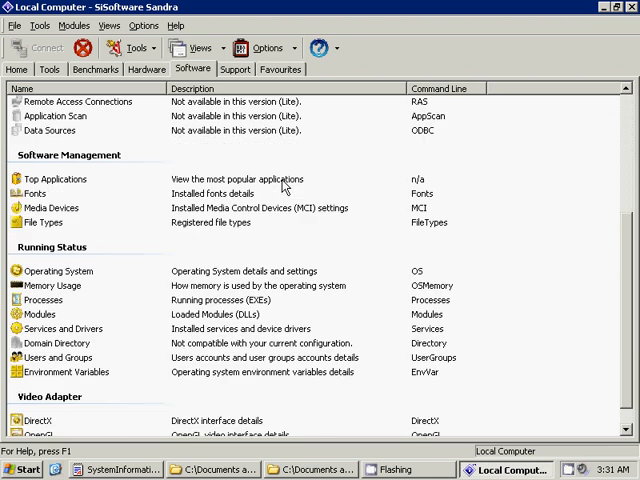
scroll(down, 3)
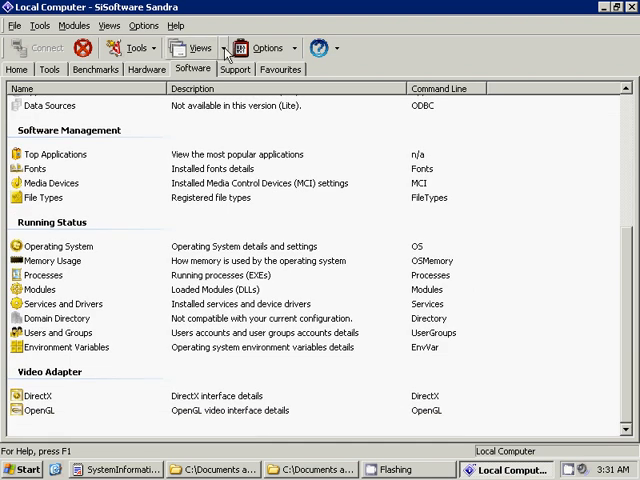
click(196, 48)
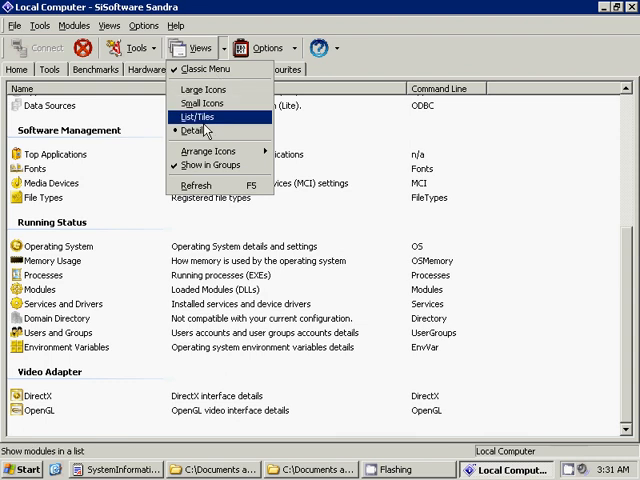
mouse_move(204, 88)
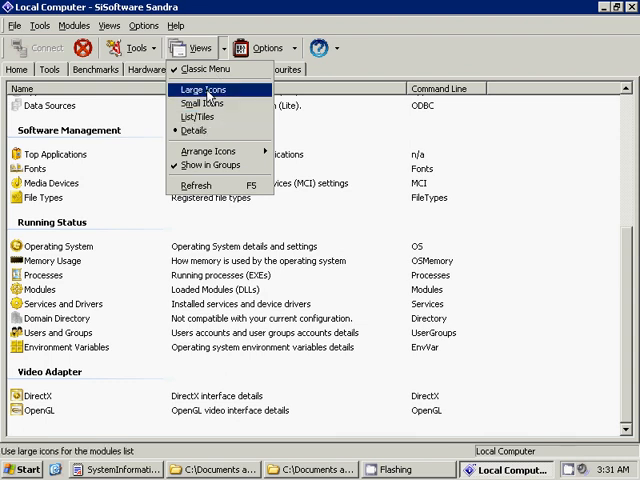
click(208, 88)
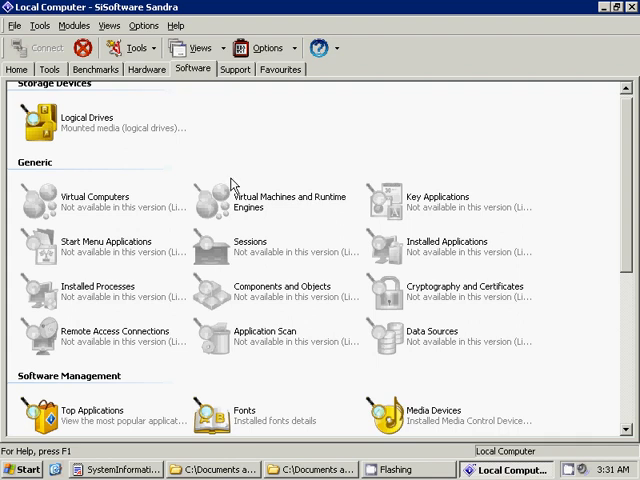
scroll(down, 3)
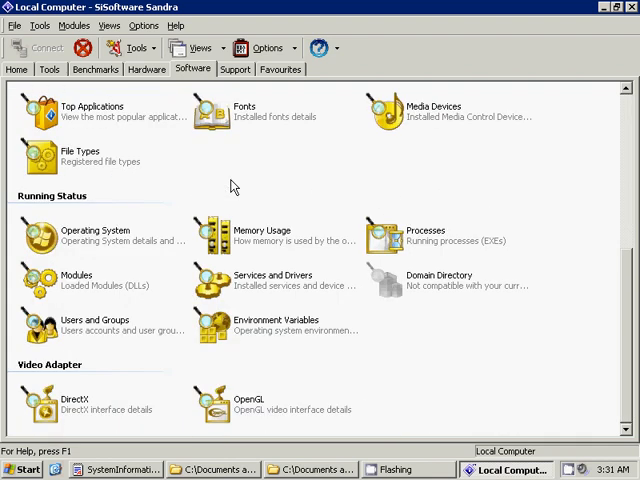
mouse_move(226, 186)
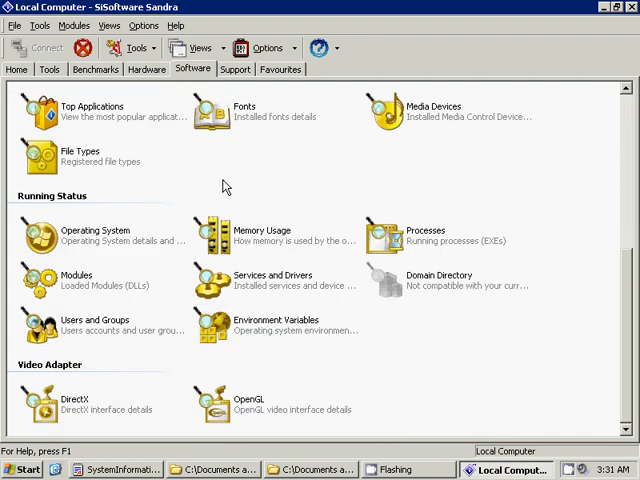
Bring up the DirectX report and view its Direct3D 9 device details
click(250, 404)
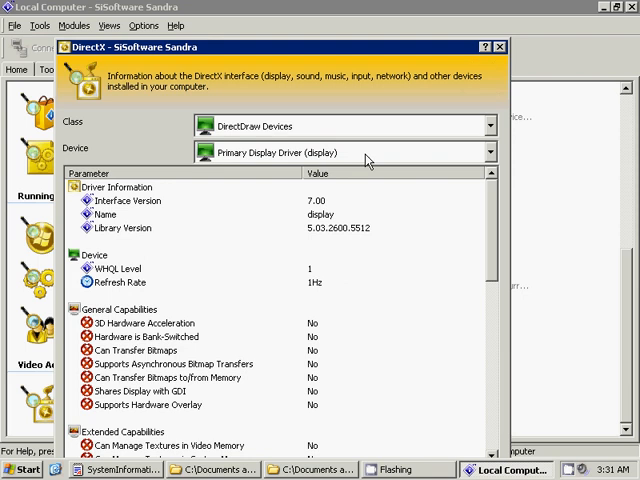
click(488, 126)
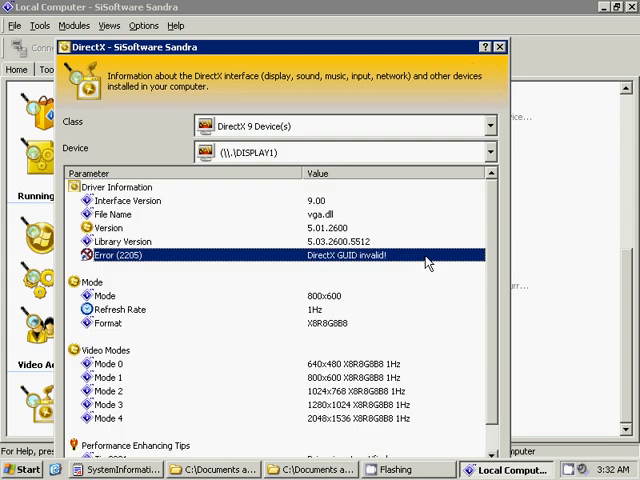
scroll(down, 3)
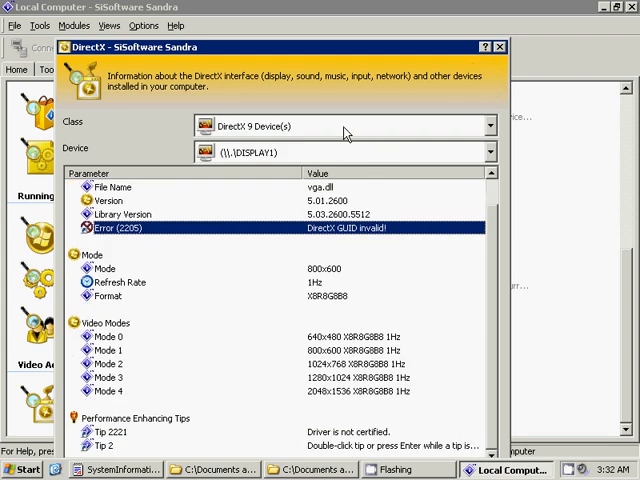
Browse the DirectSoundCapture and DirectSound devices, then return to DirectDraw Devices
click(488, 126)
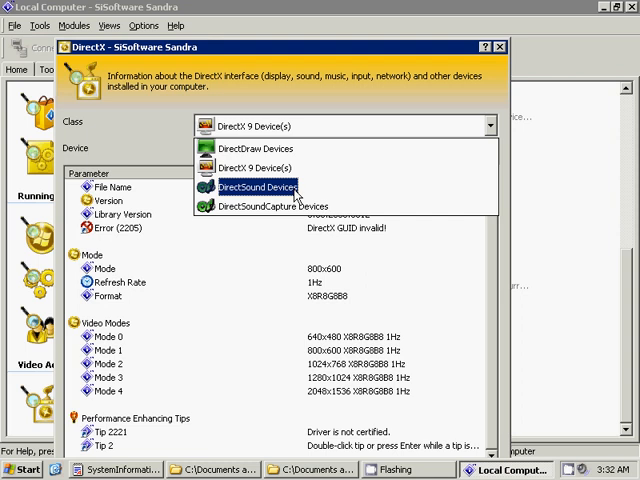
click(284, 206)
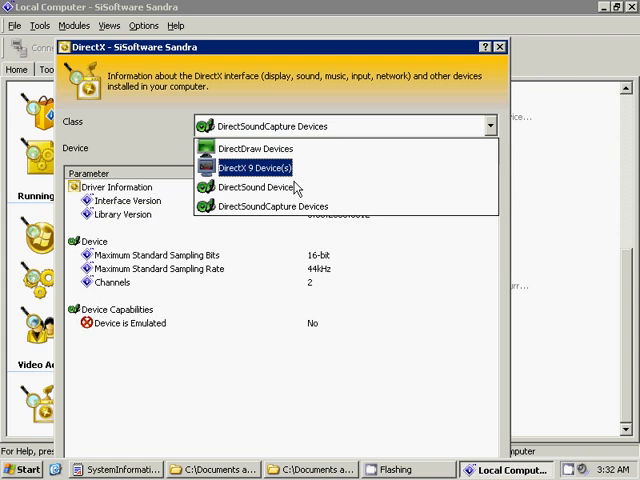
click(260, 188)
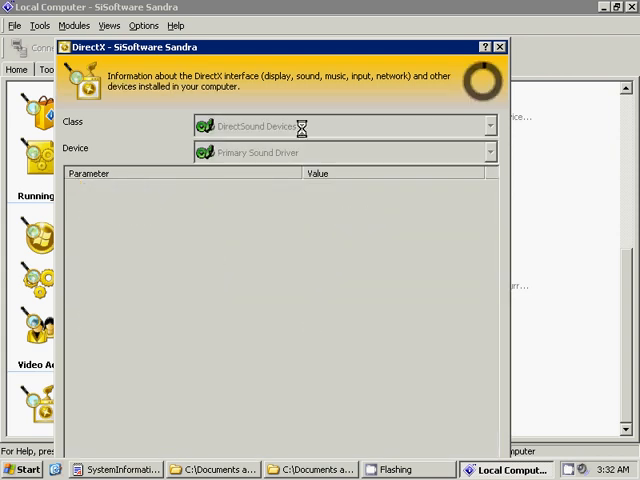
click(488, 126)
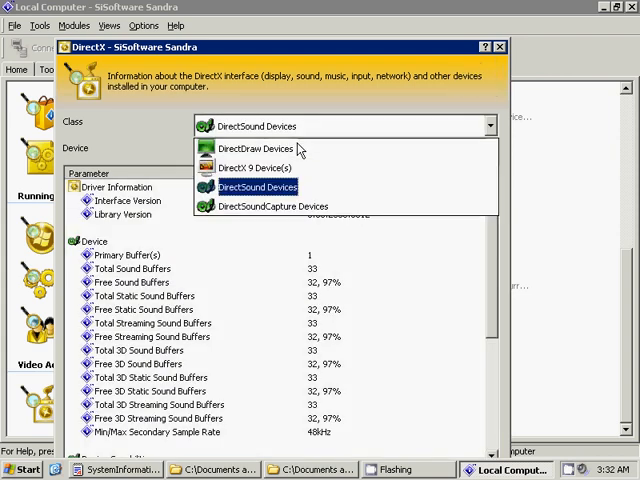
click(252, 148)
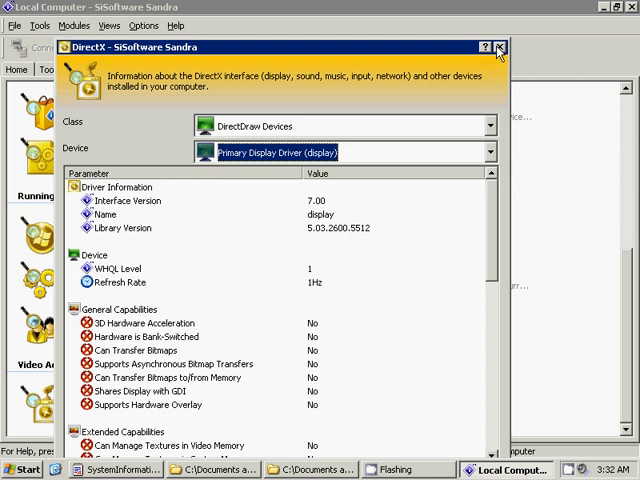
View the Environment Variables report for Computer and User classes, then close it
click(500, 48)
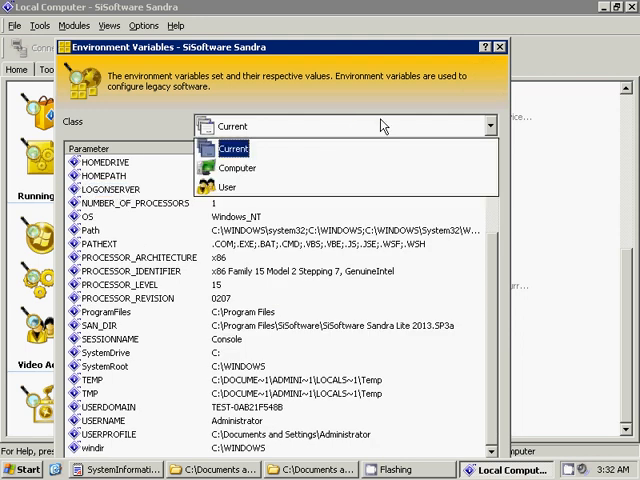
click(238, 168)
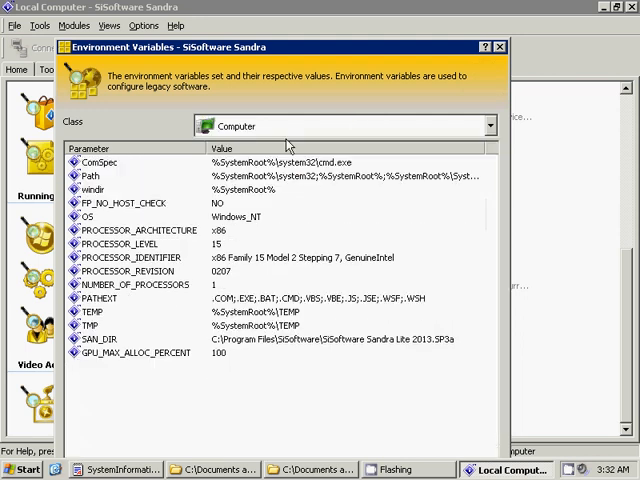
click(488, 126)
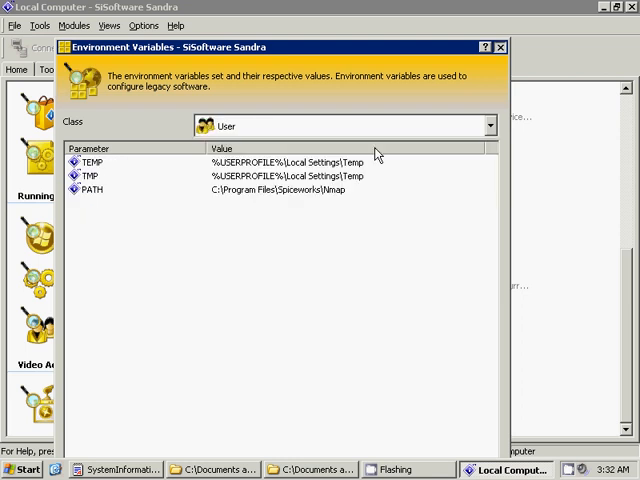
click(500, 48)
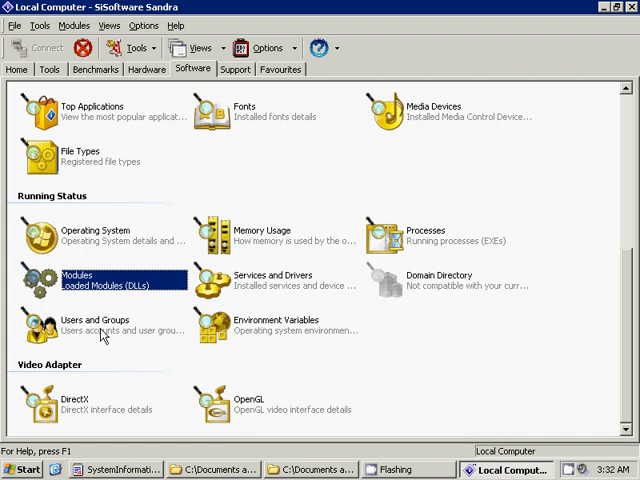
View the Users and Groups report's Local Groups and close it
double_click(84, 328)
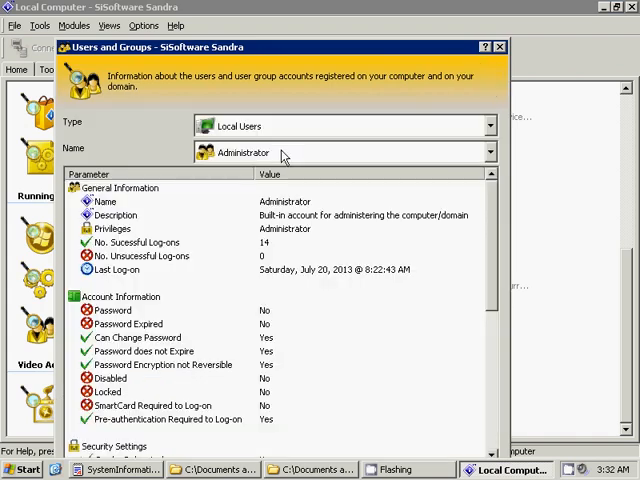
click(488, 152)
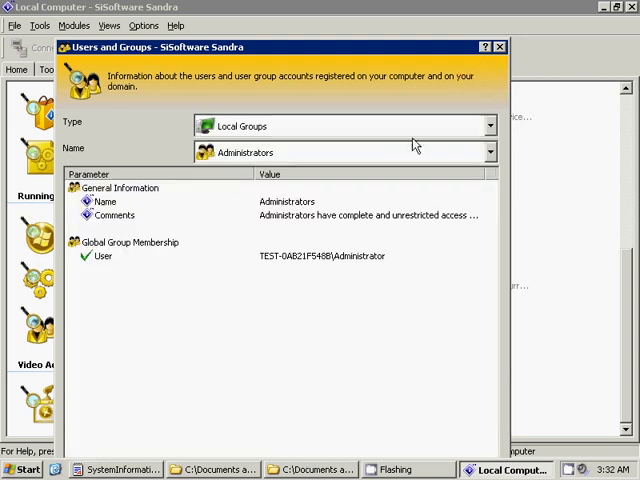
click(500, 48)
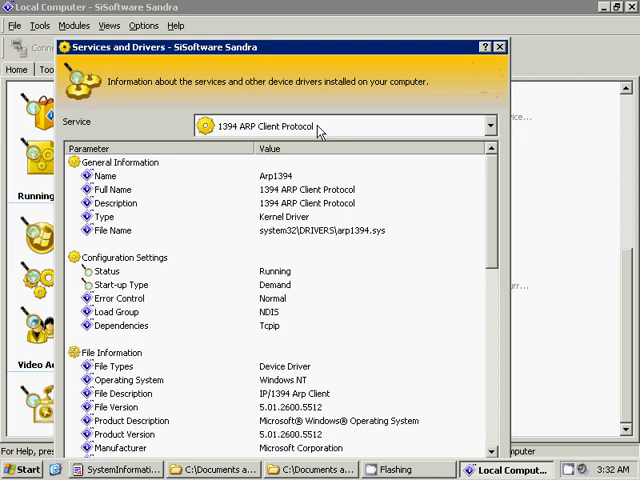
Show the CD-Burning Filter Driver service details, then view the COM Services module report and close both reports
click(488, 124)
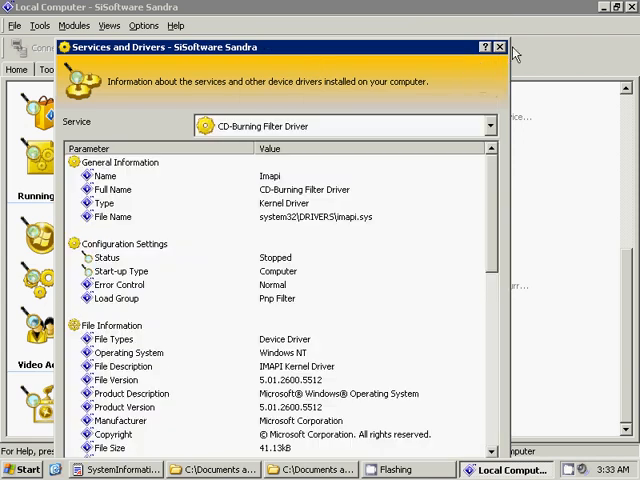
click(500, 46)
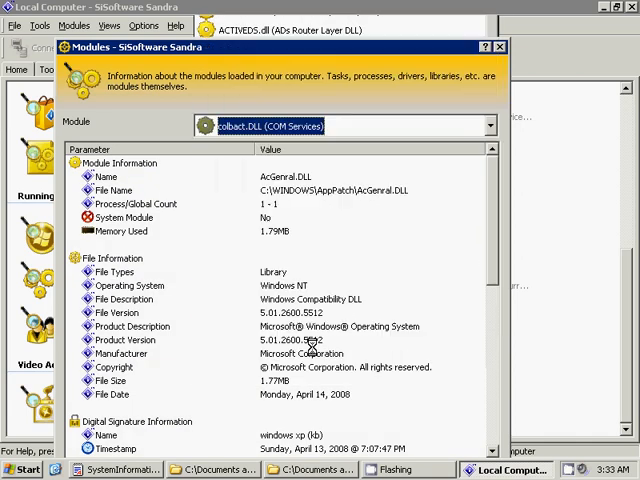
click(344, 126)
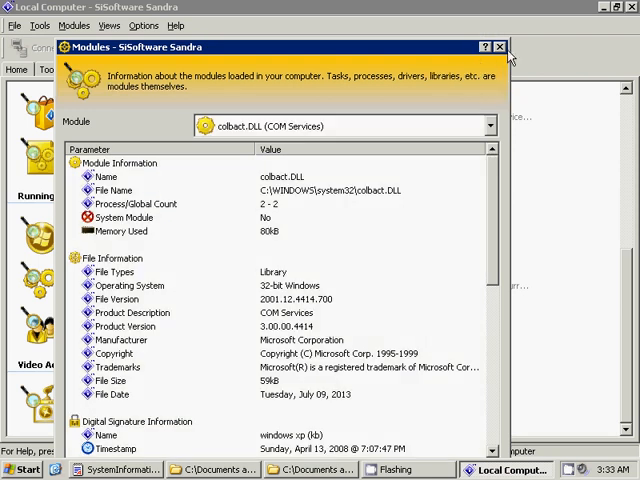
click(500, 48)
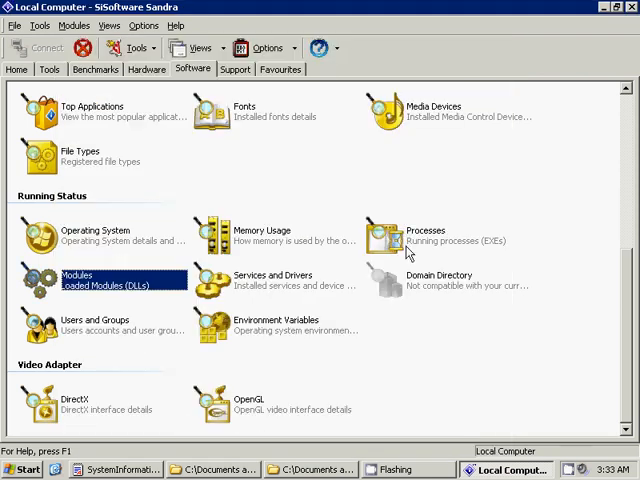
View the Processes report for svchost.exe, then close it
double_click(428, 236)
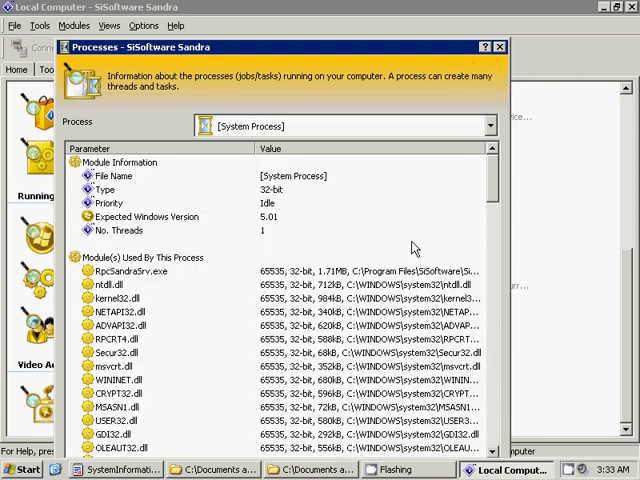
click(488, 126)
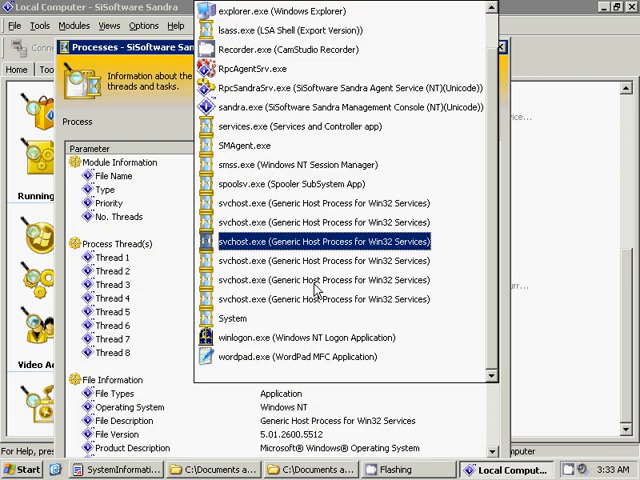
click(320, 240)
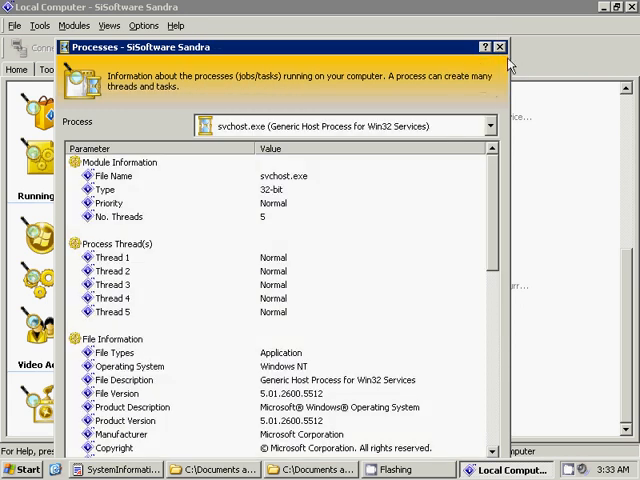
click(500, 46)
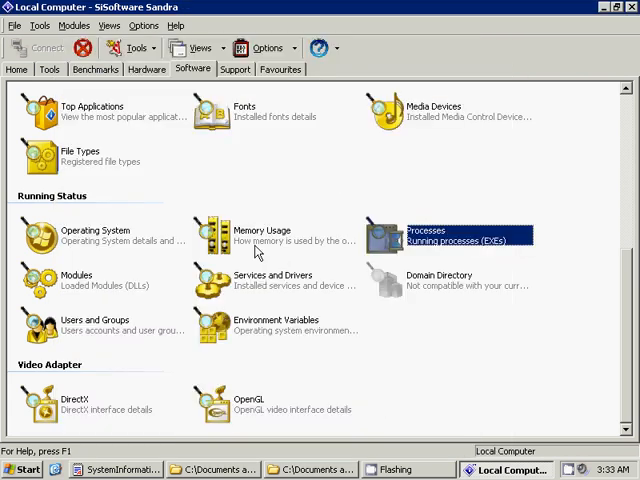
Bring up the Memory Usage report and its page commit statistics
double_click(264, 236)
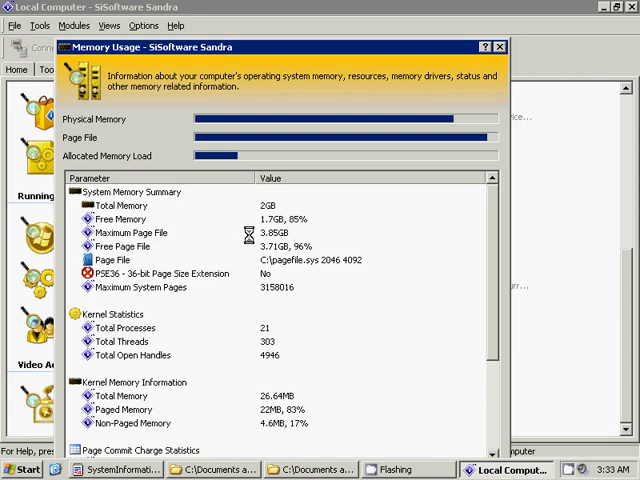
click(284, 300)
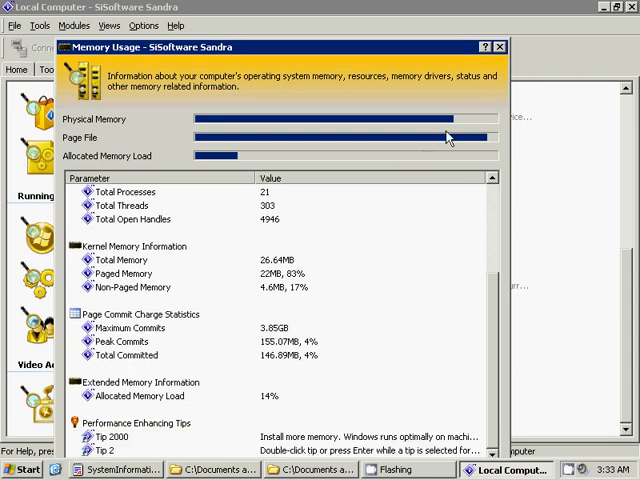
mouse_move(500, 48)
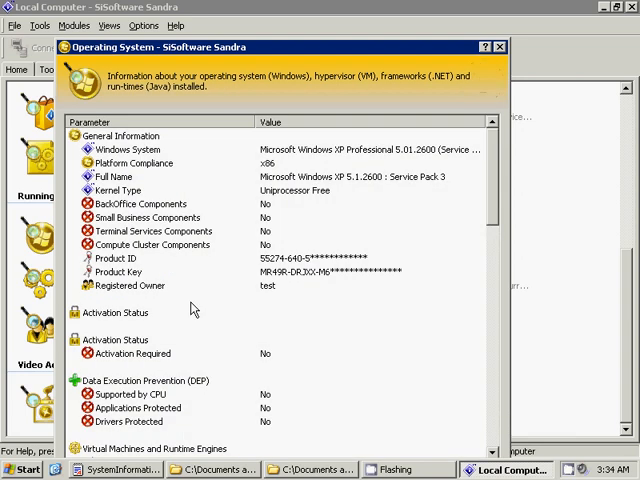
Inspect the Registered Owner entry and read down through regional settings and system folders
click(196, 298)
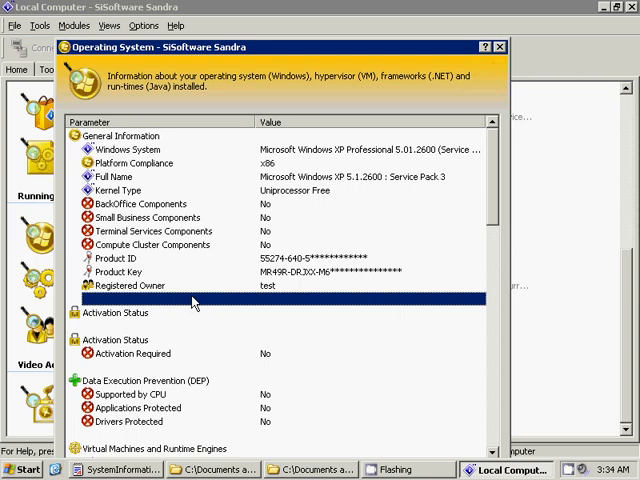
scroll(down, 3)
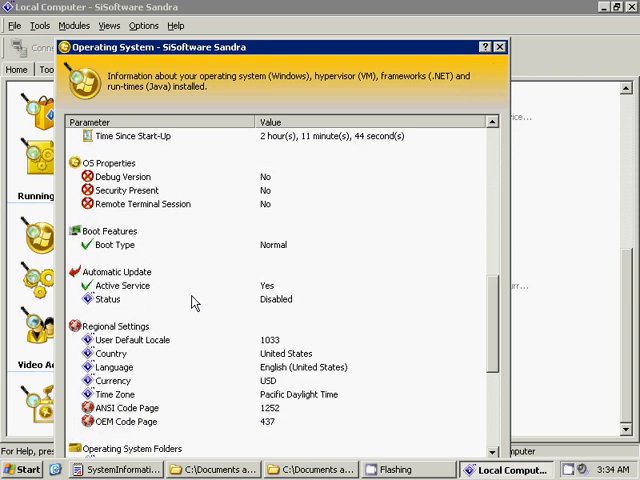
scroll(down, 3)
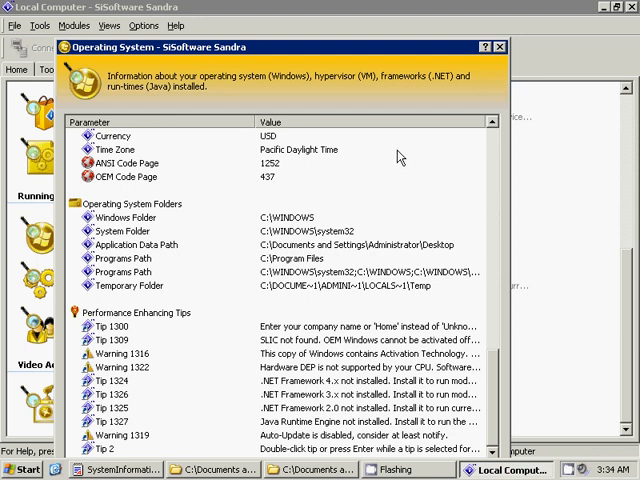
mouse_move(318, 396)
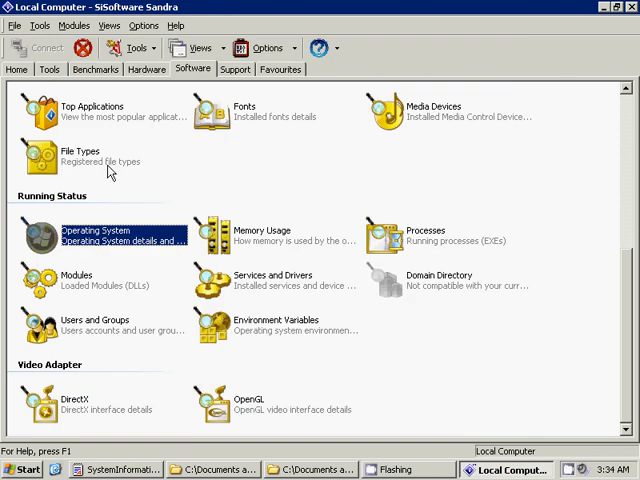
mouse_move(146, 212)
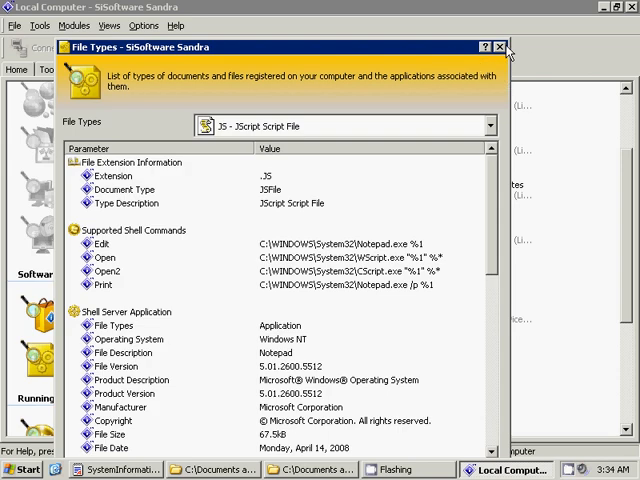
Close the File Types report after reviewing the JScript Script File entry
click(498, 48)
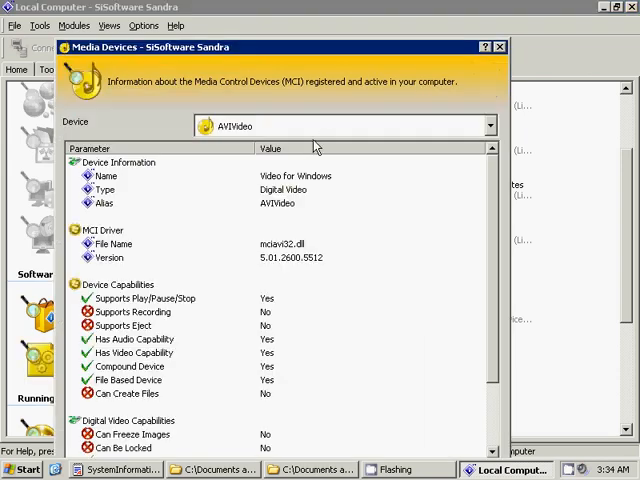
Show the Sequencer media device report, then close Media Devices
click(488, 124)
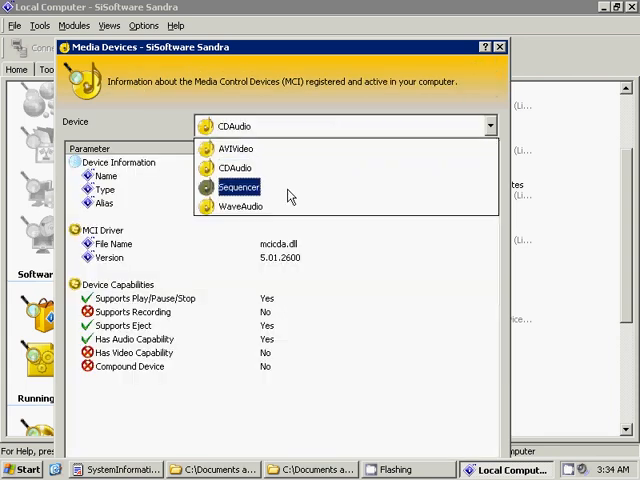
click(240, 188)
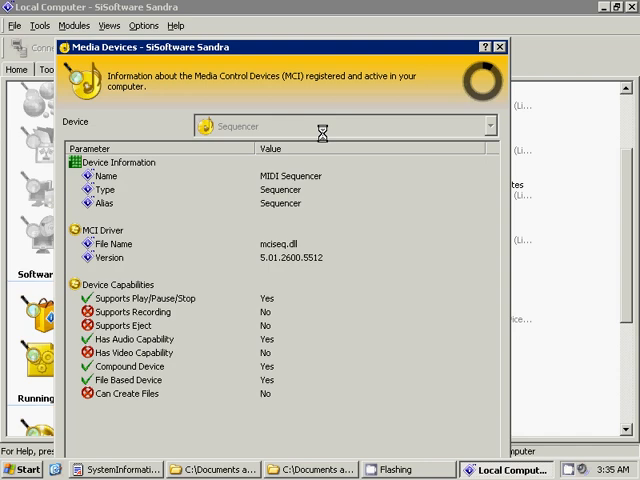
click(488, 126)
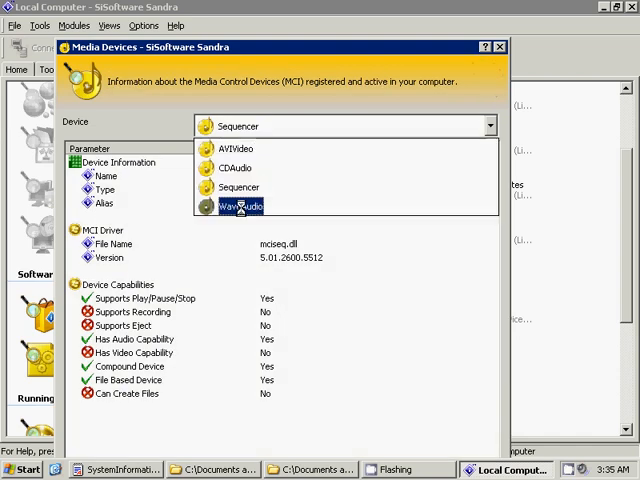
click(500, 48)
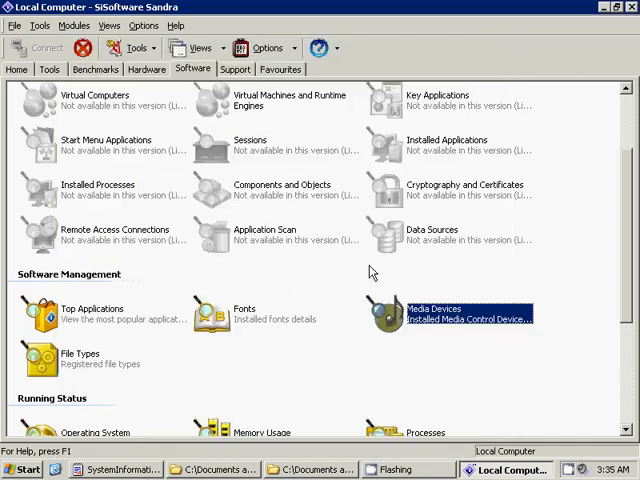
mouse_move(216, 320)
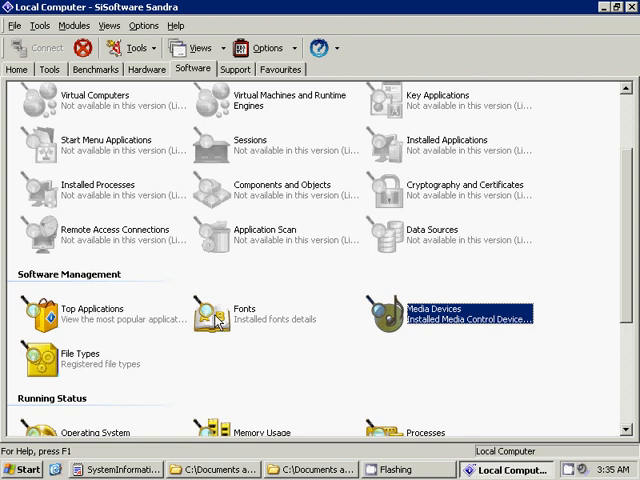
Open the Fonts report and show details for the Arial Black (Turkish) family
click(244, 312)
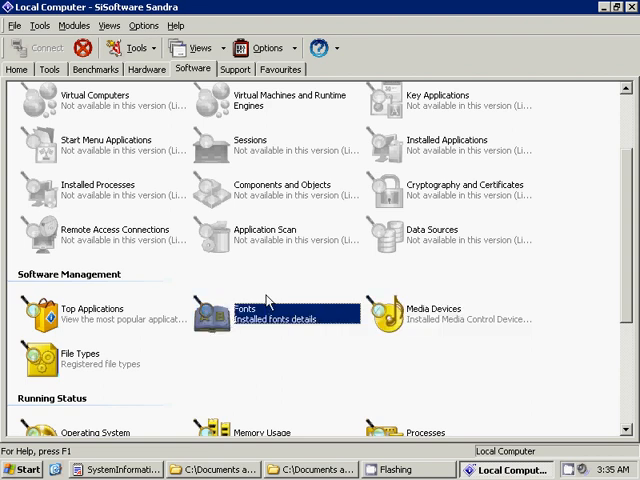
scroll(down, 3)
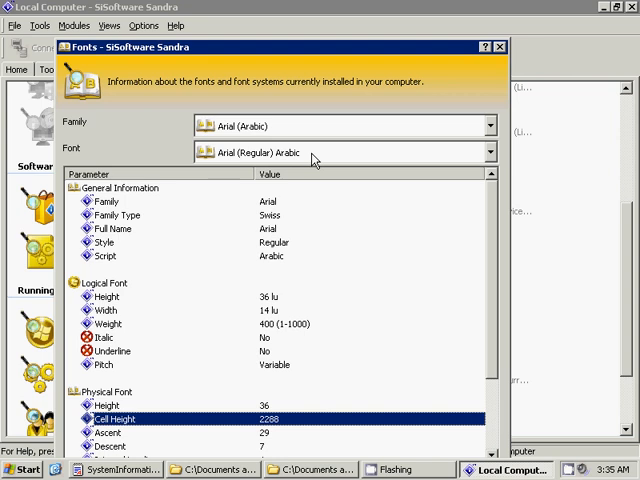
click(488, 152)
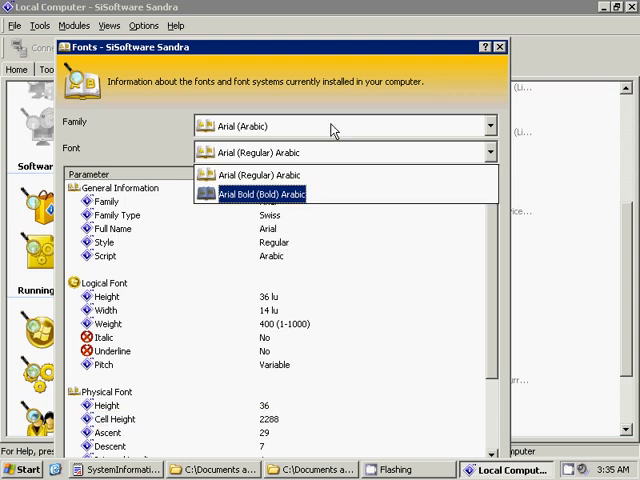
click(488, 124)
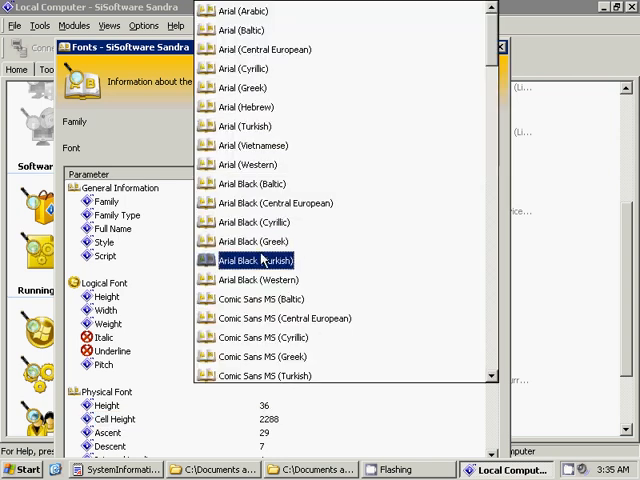
click(262, 260)
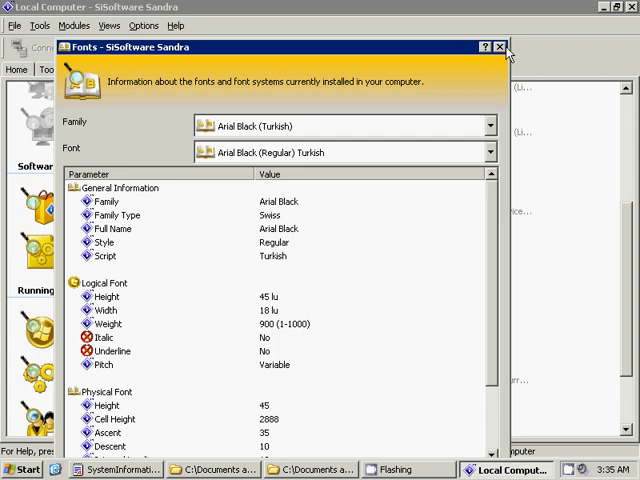